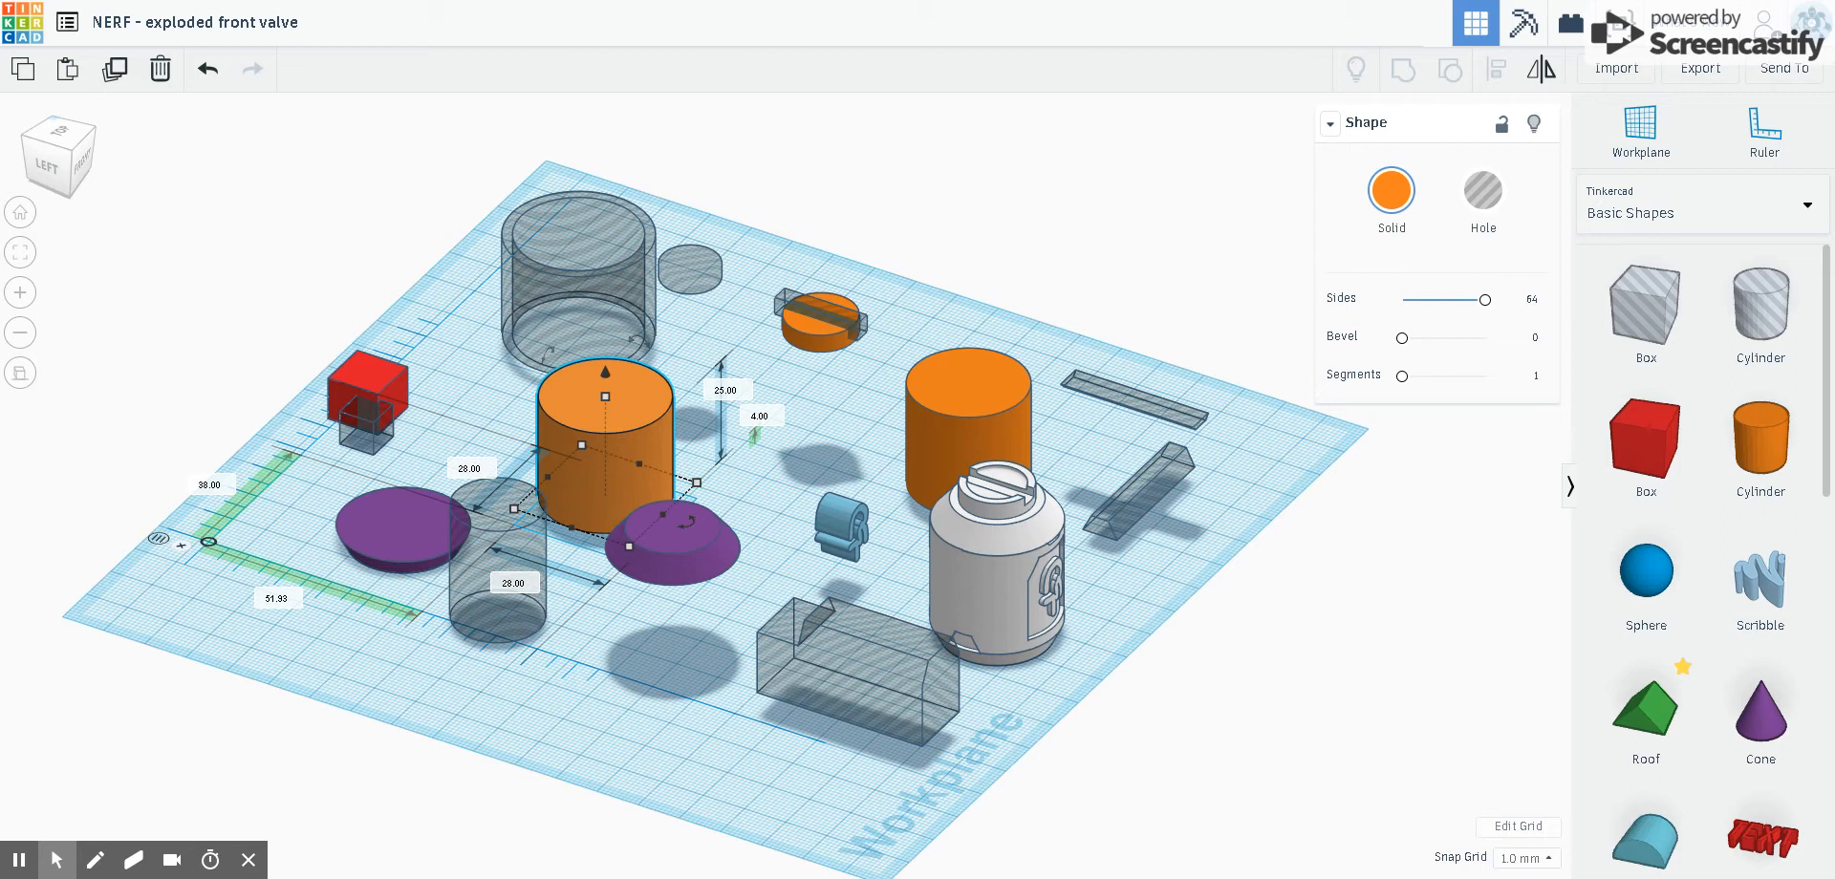
mouse_move(1018, 562)
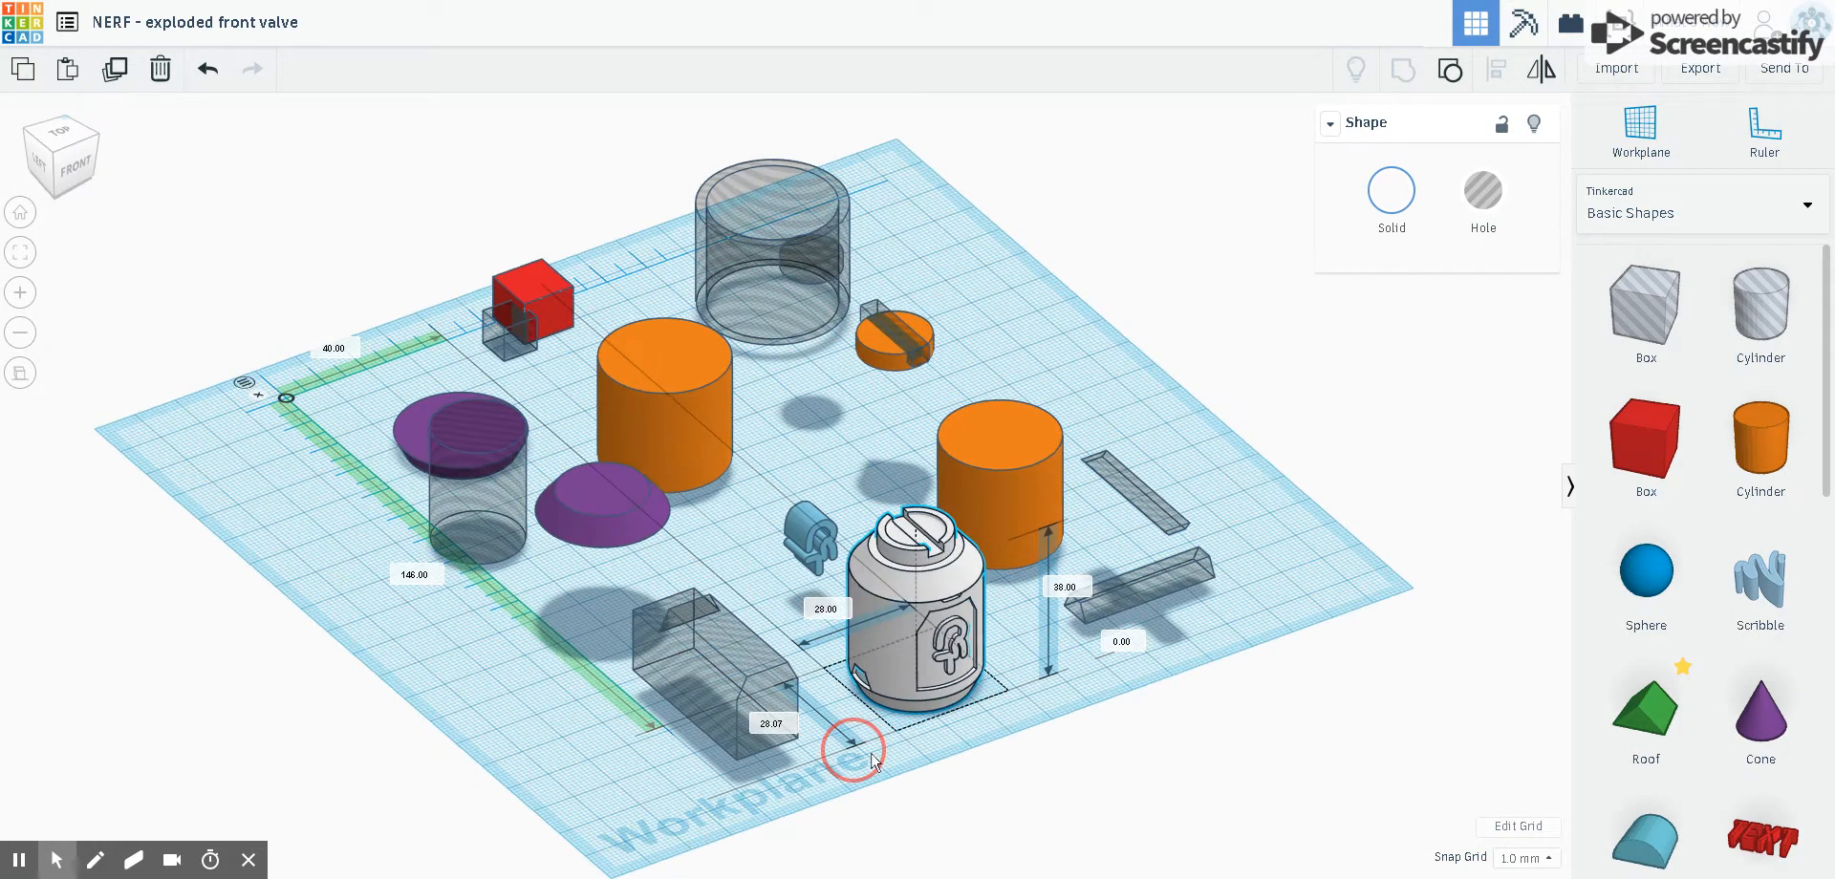
Orbit the view to see the exploded valve parts from another angle.
drag(866, 749, 632, 446)
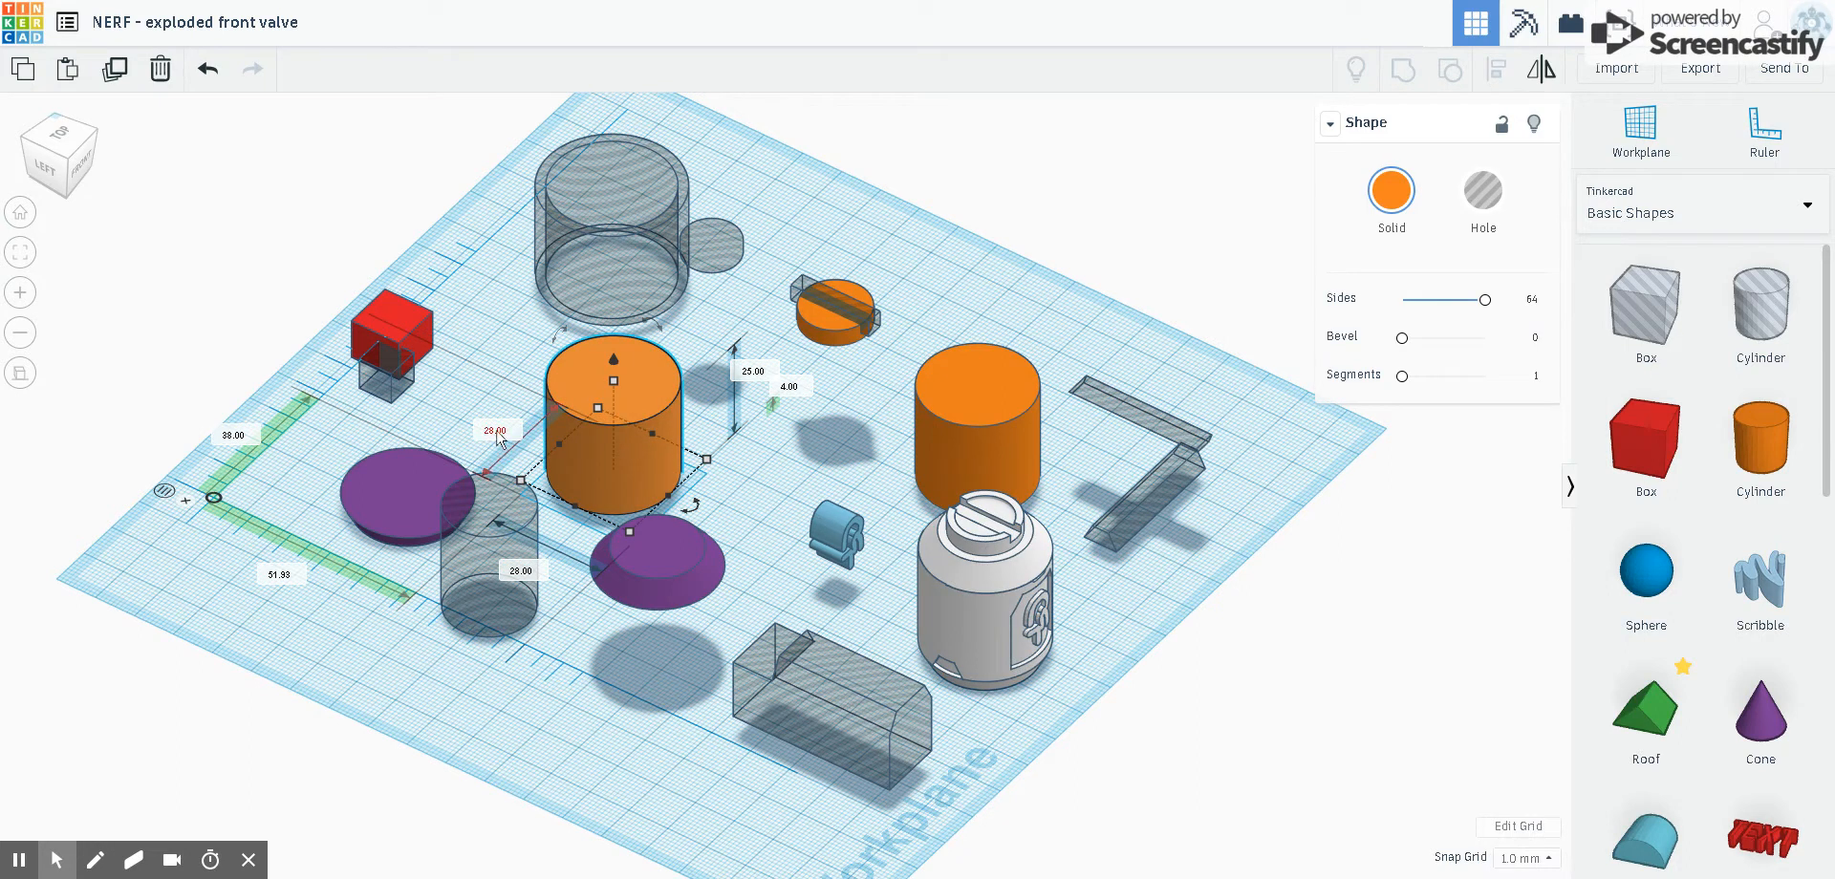
mouse_move(574, 392)
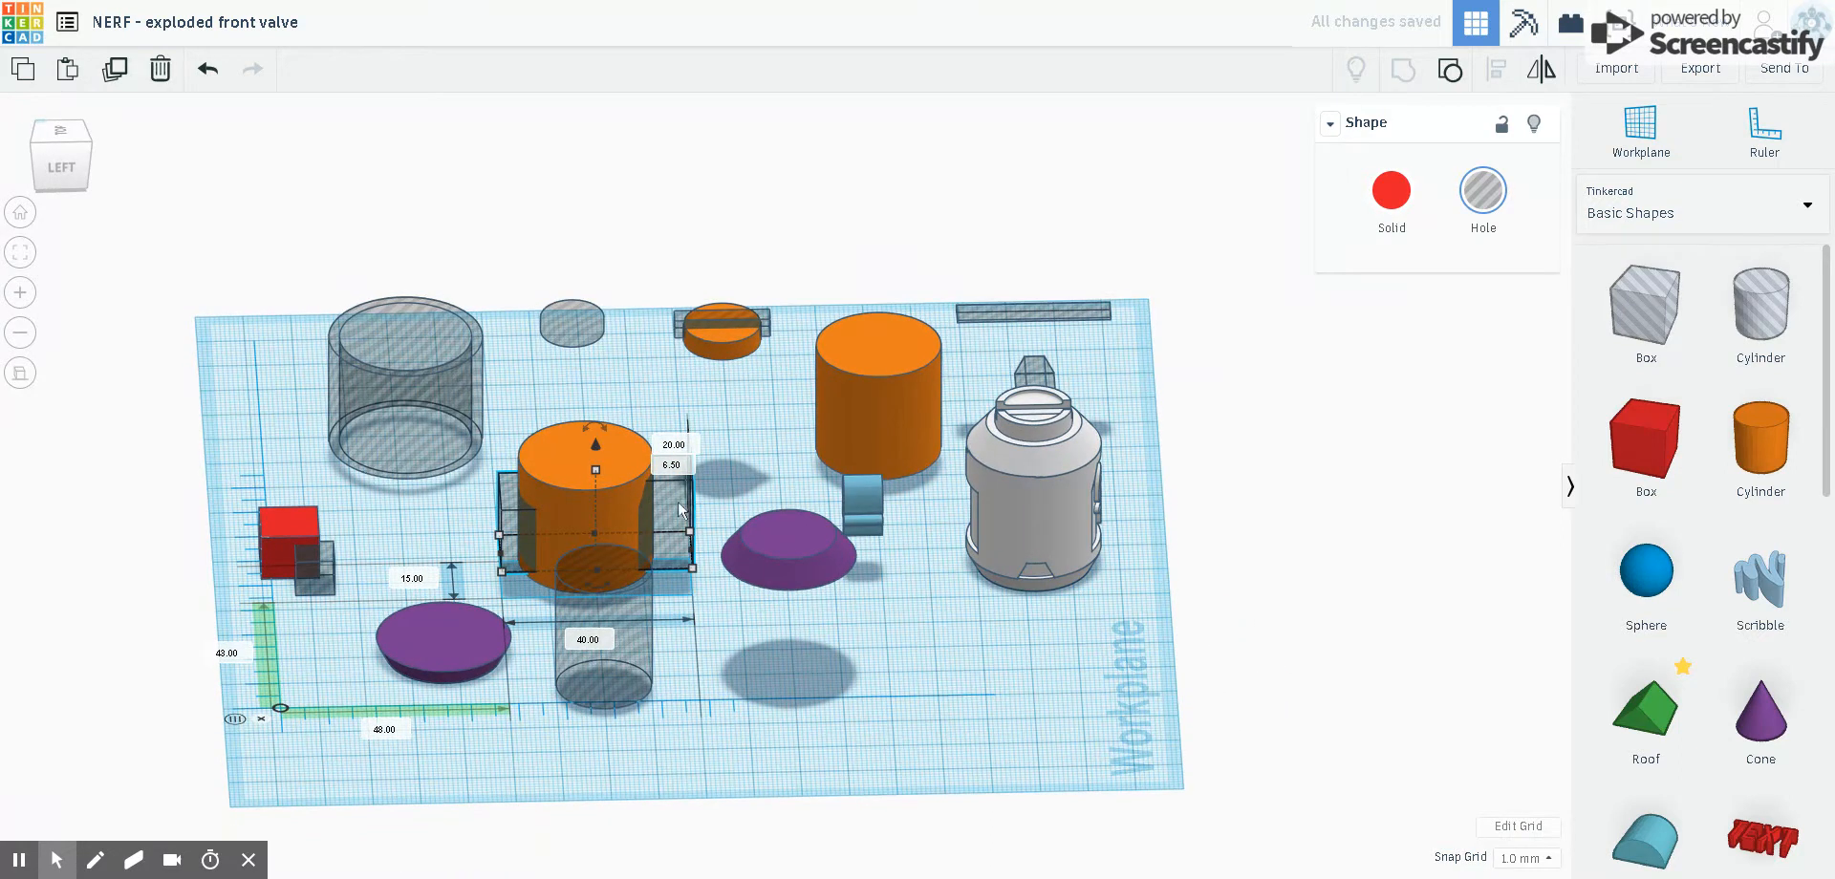
mouse_move(920, 690)
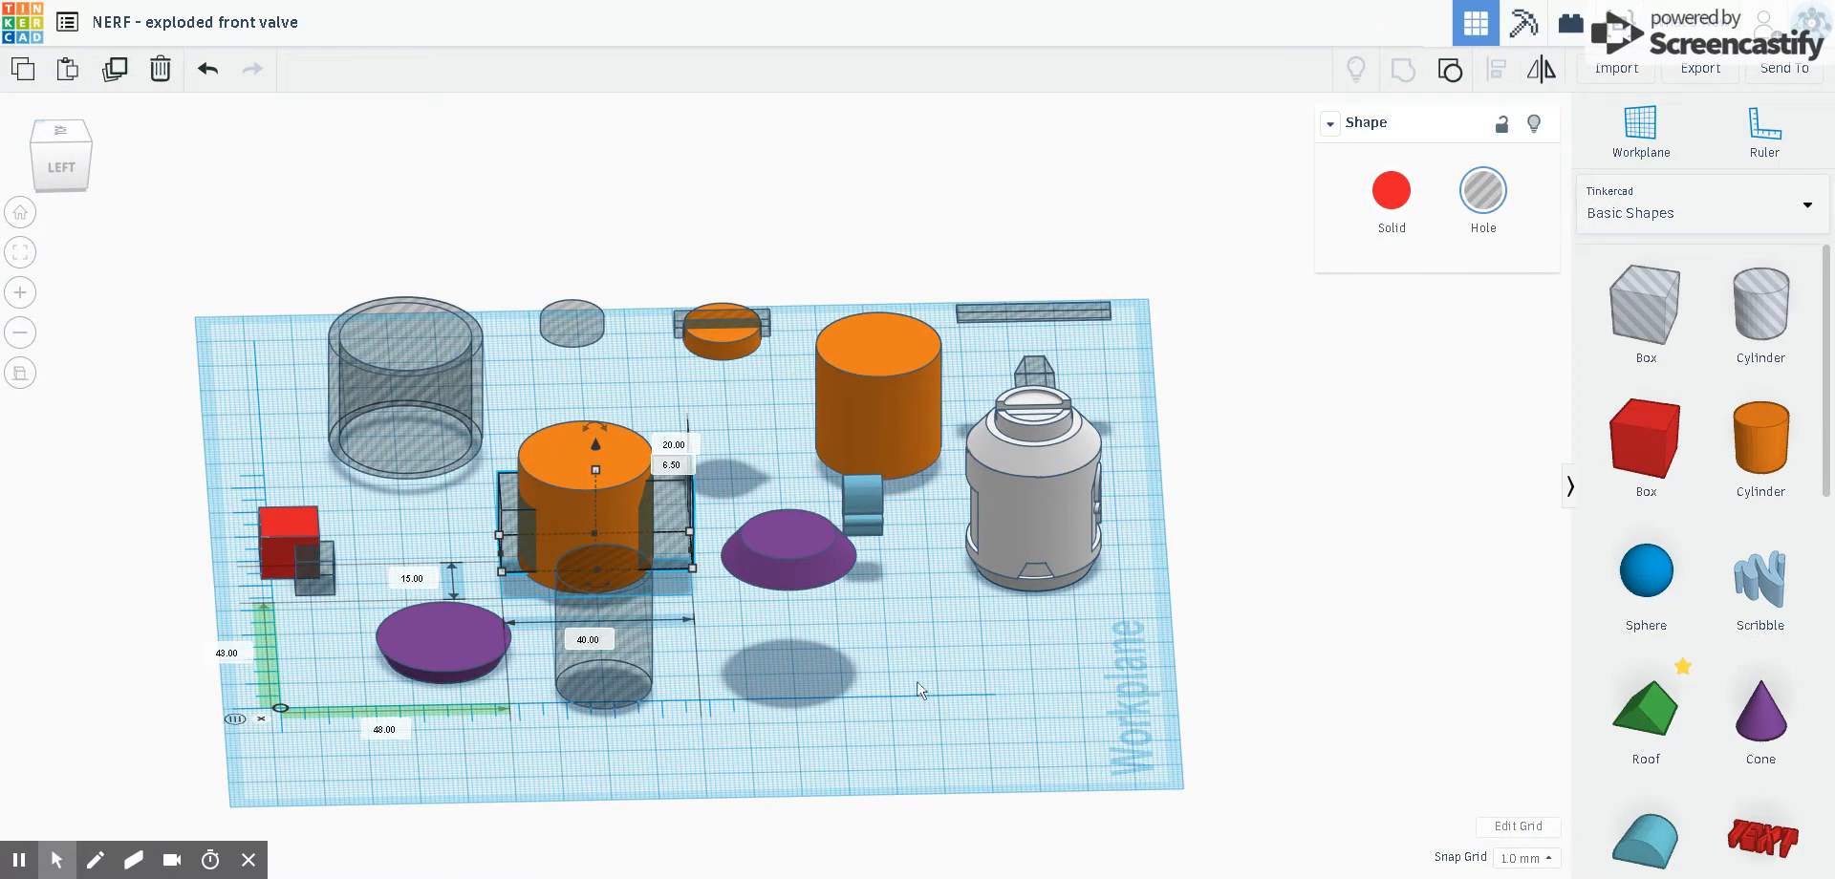
Orbit around the workplane toward the orange cylinder body.
drag(919, 691, 890, 755)
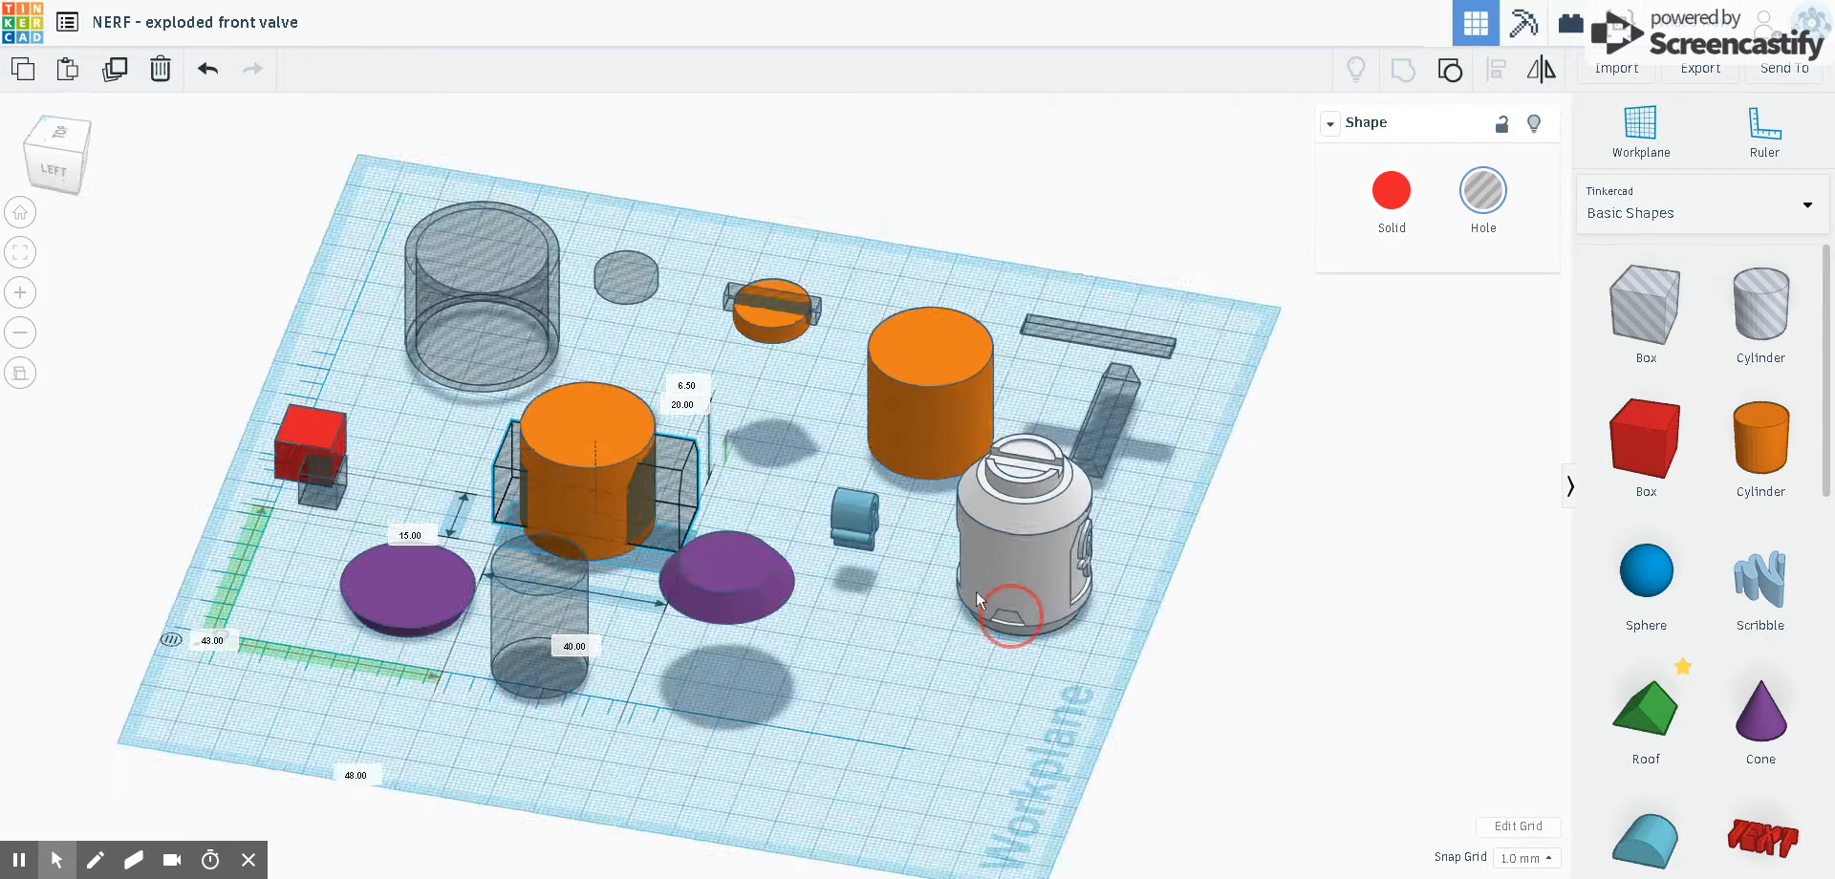
drag(1007, 609, 1012, 597)
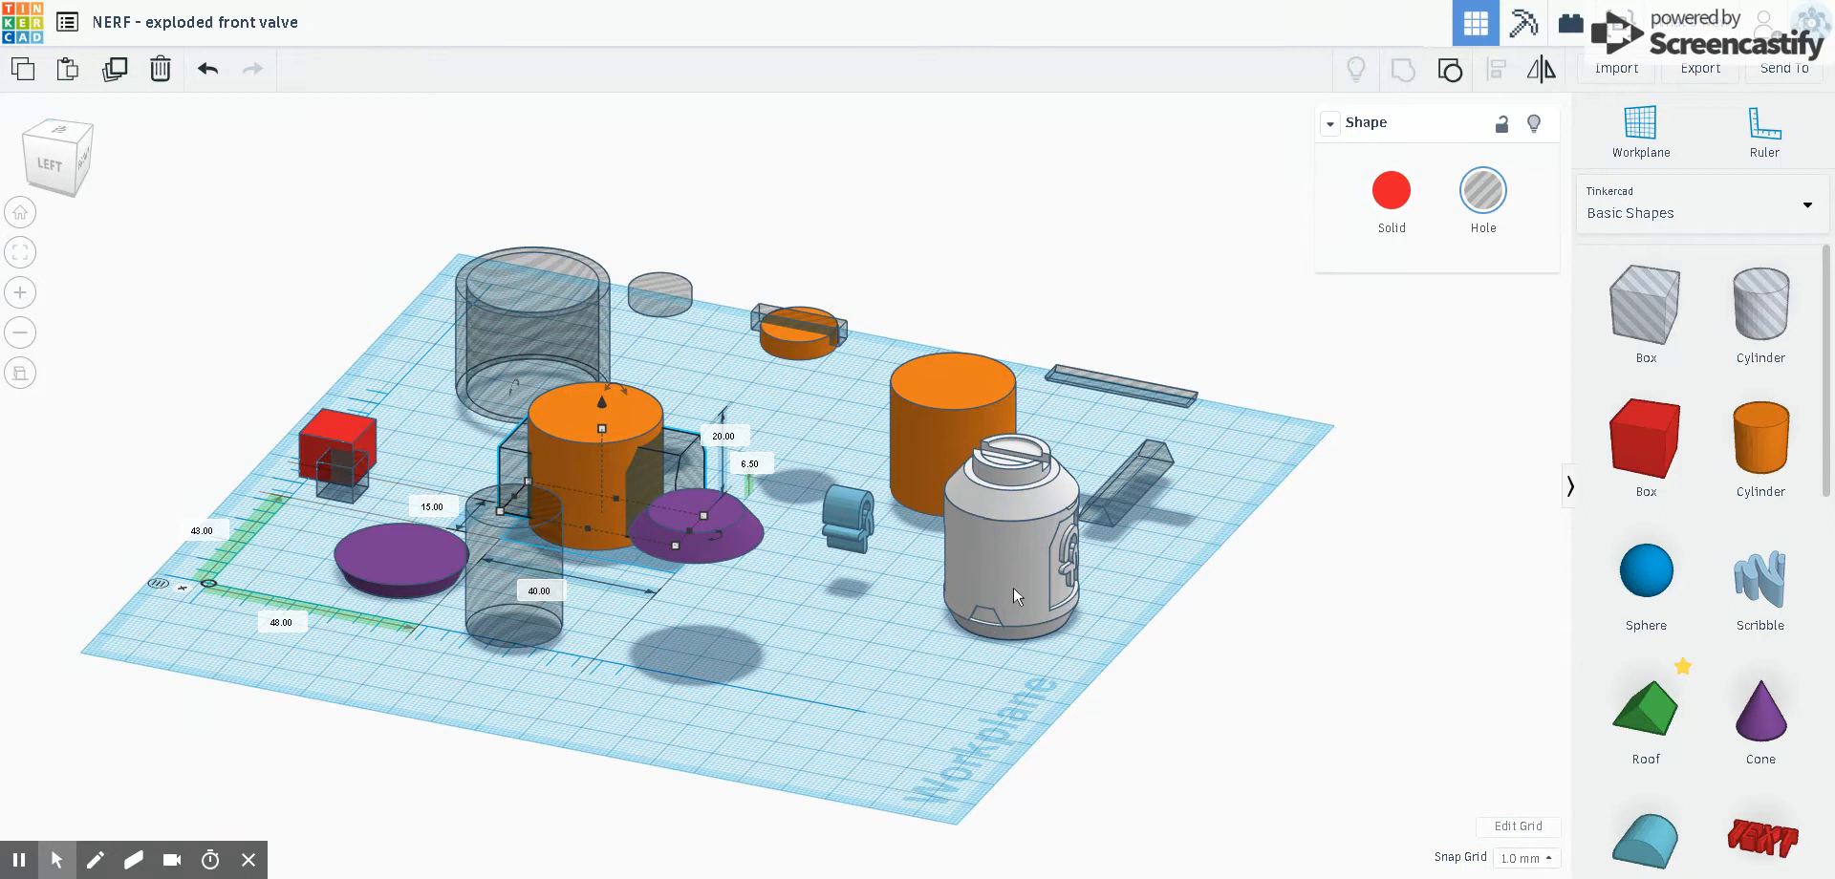
mouse_move(1143, 495)
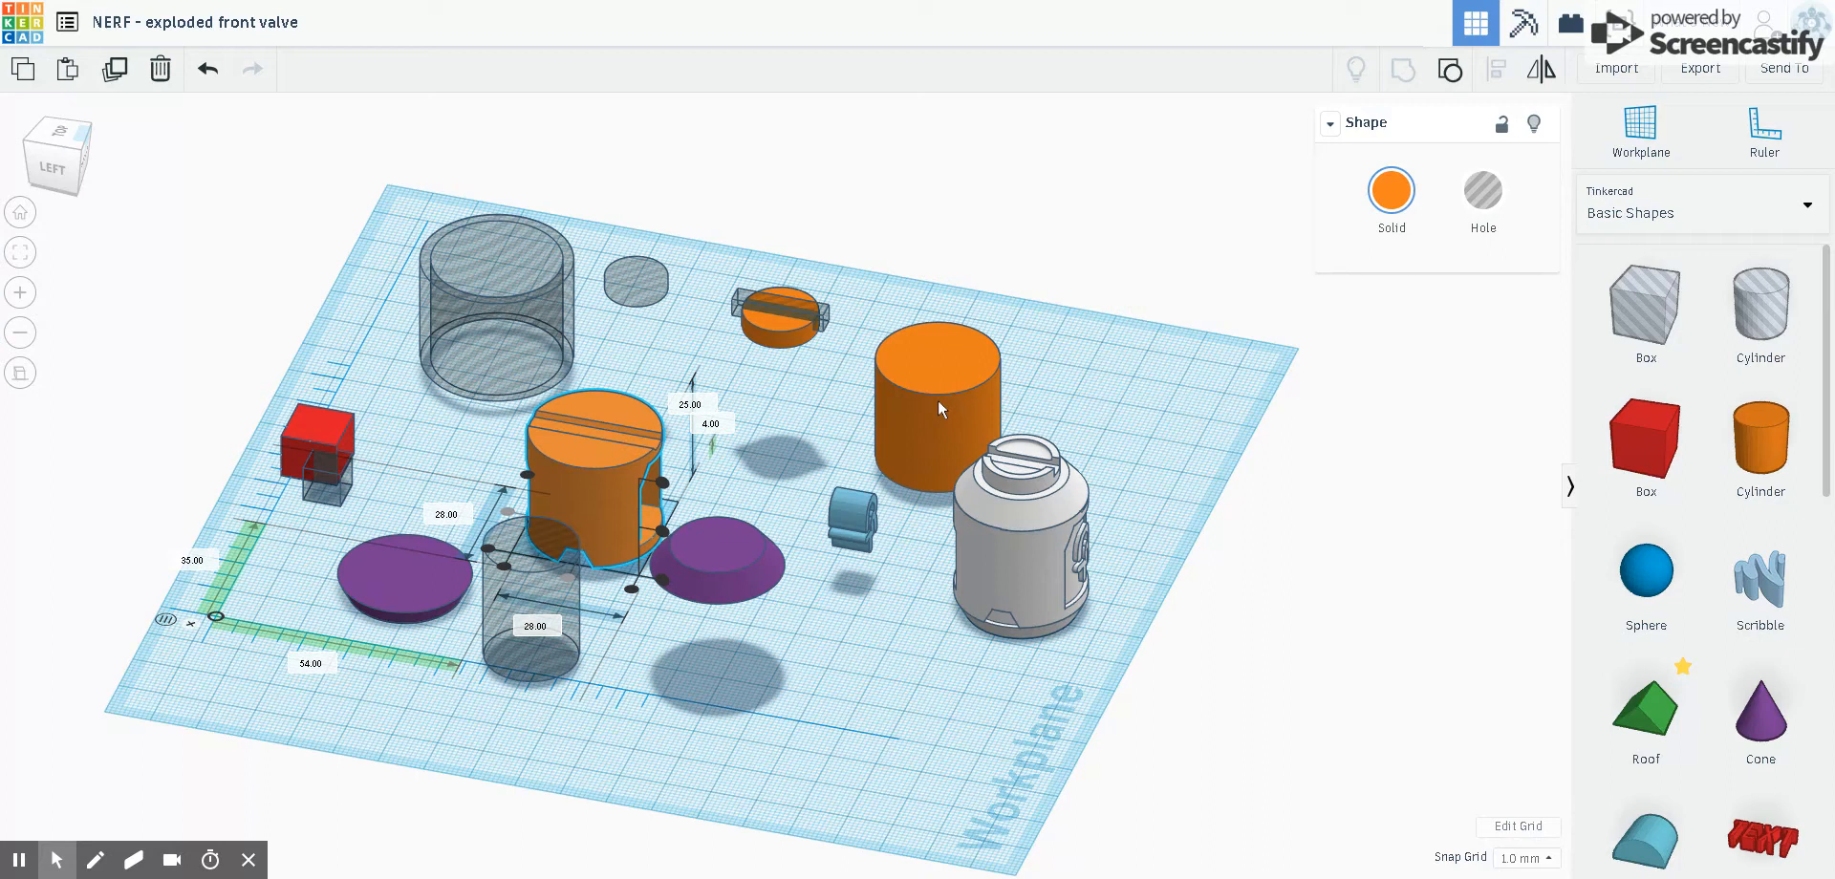
Select the tall second orange cylinder and reposition it on the workplane.
click(937, 405)
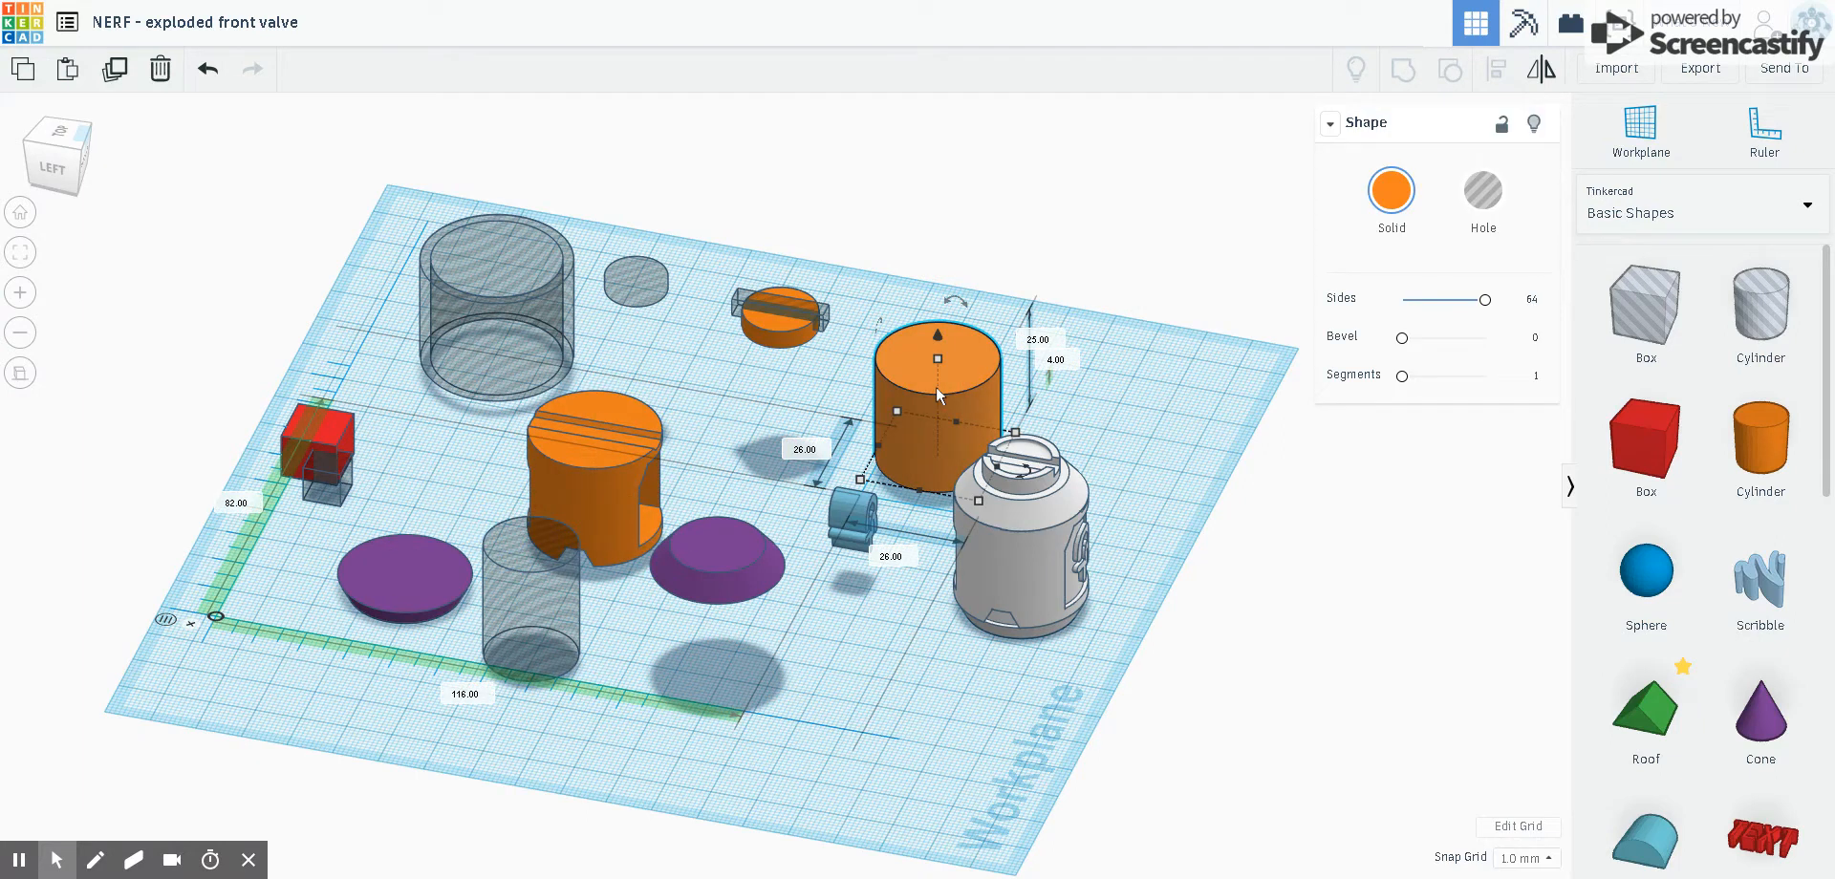
drag(937, 399, 802, 374)
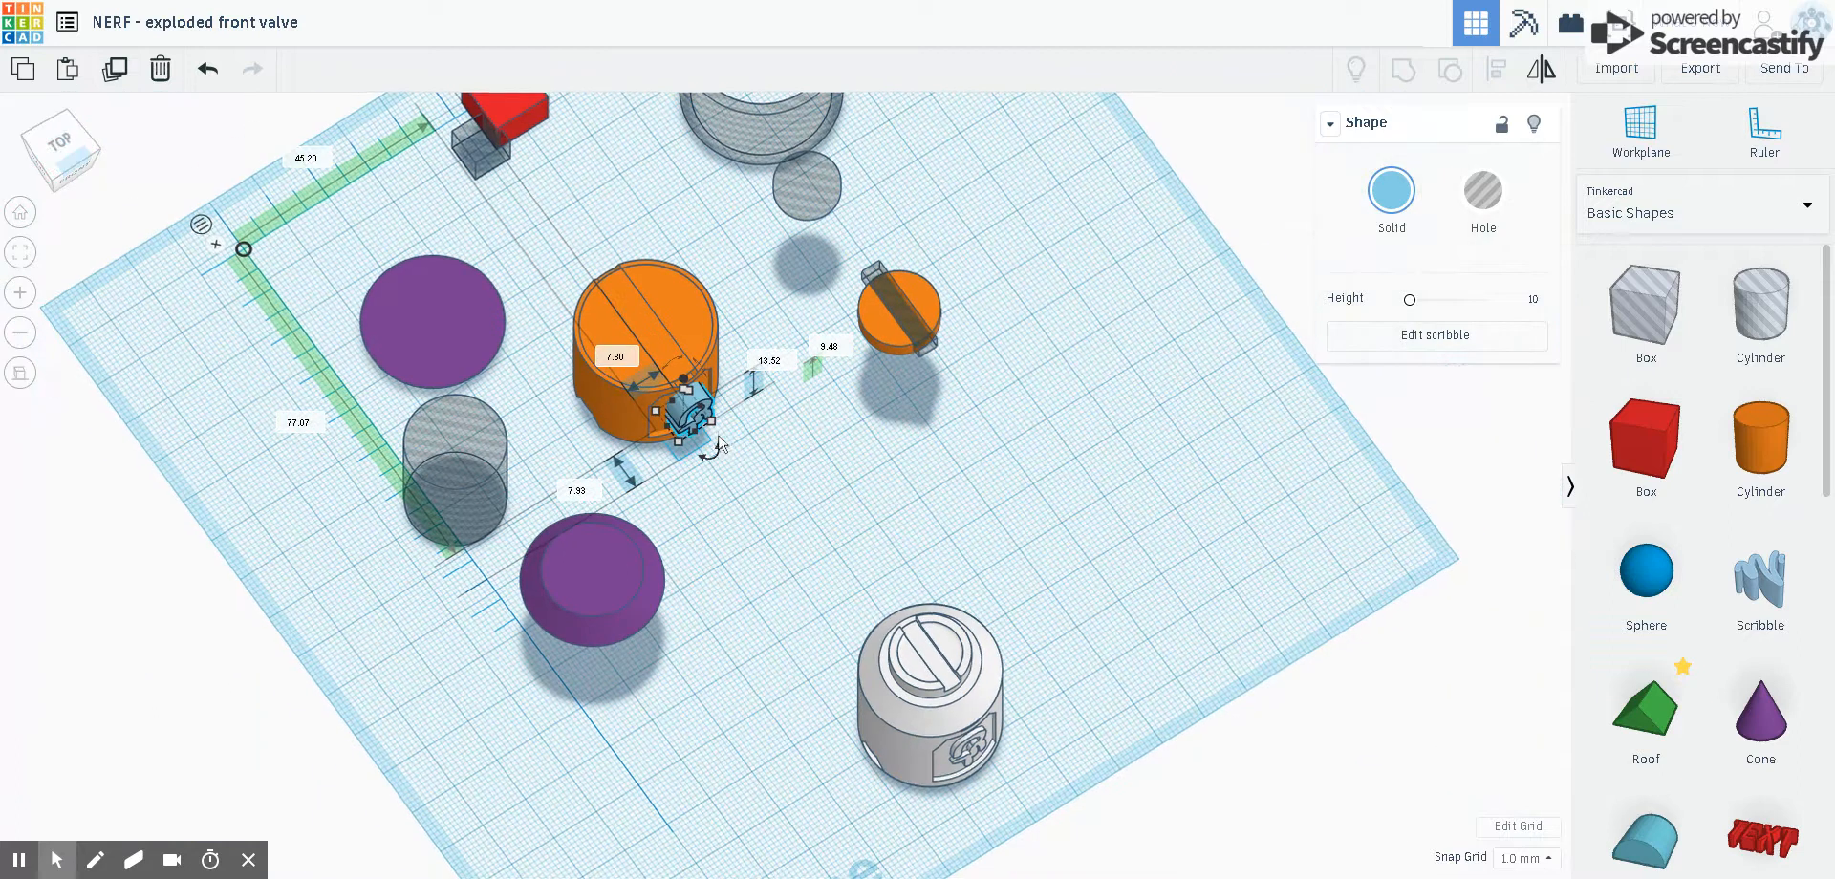
mouse_move(735, 156)
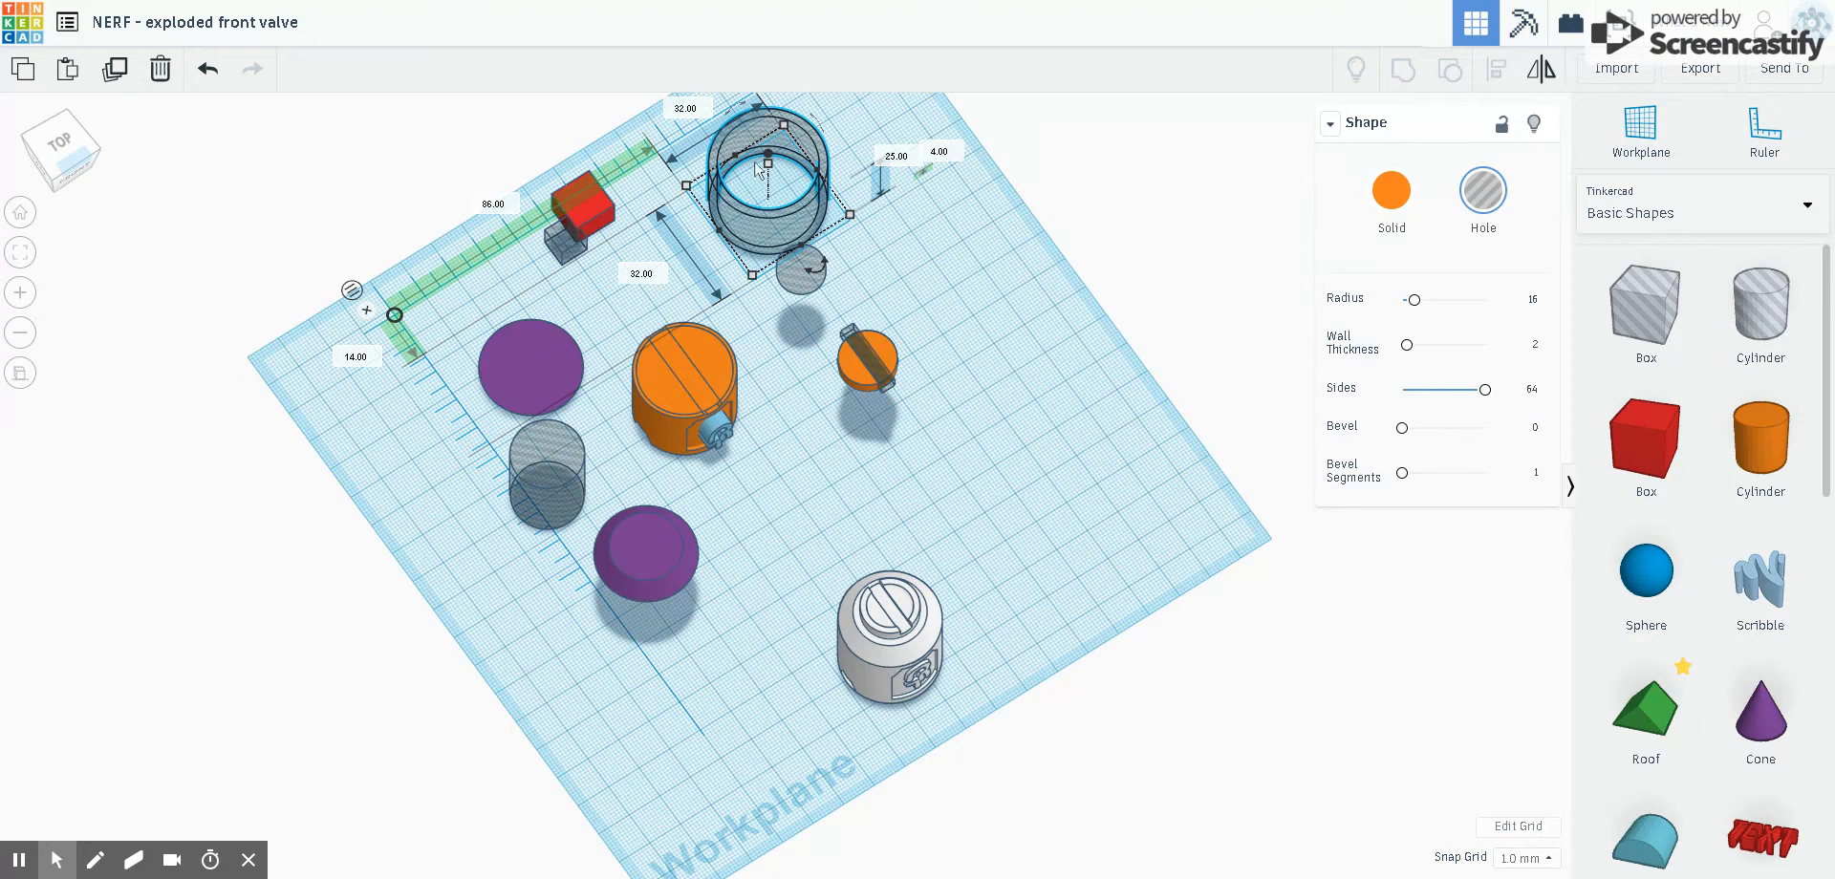
mouse_move(761, 217)
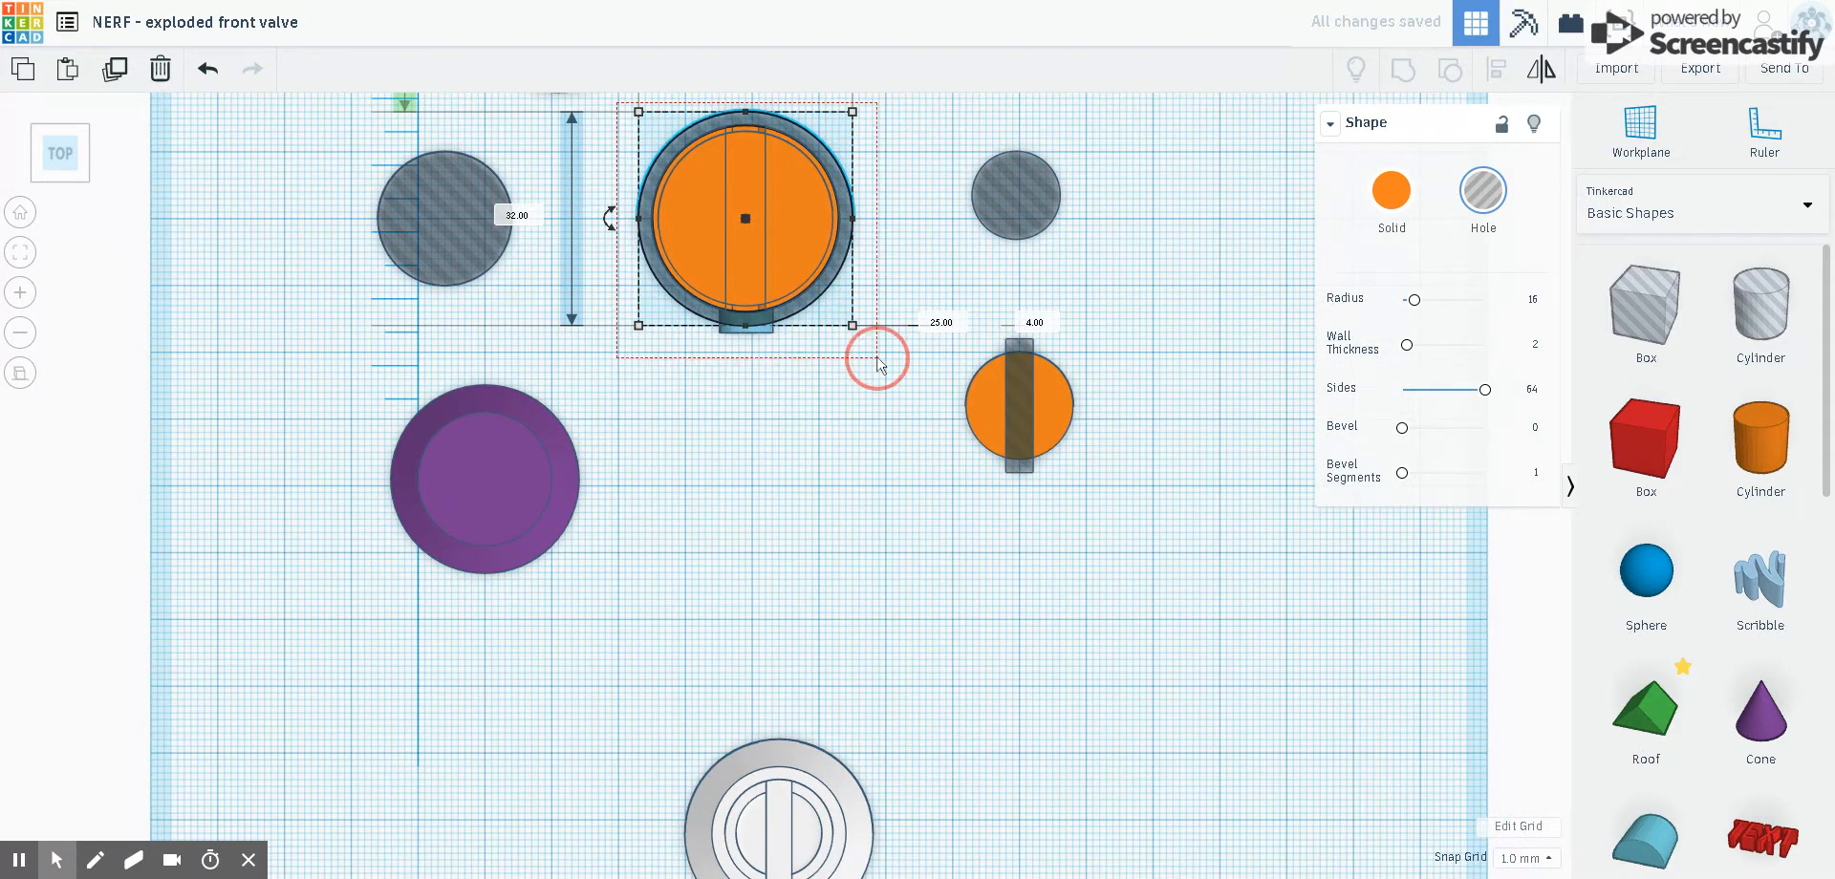
Group the body, tube hole and symbol into one part, then orbit to inspect the panel.
click(1403, 71)
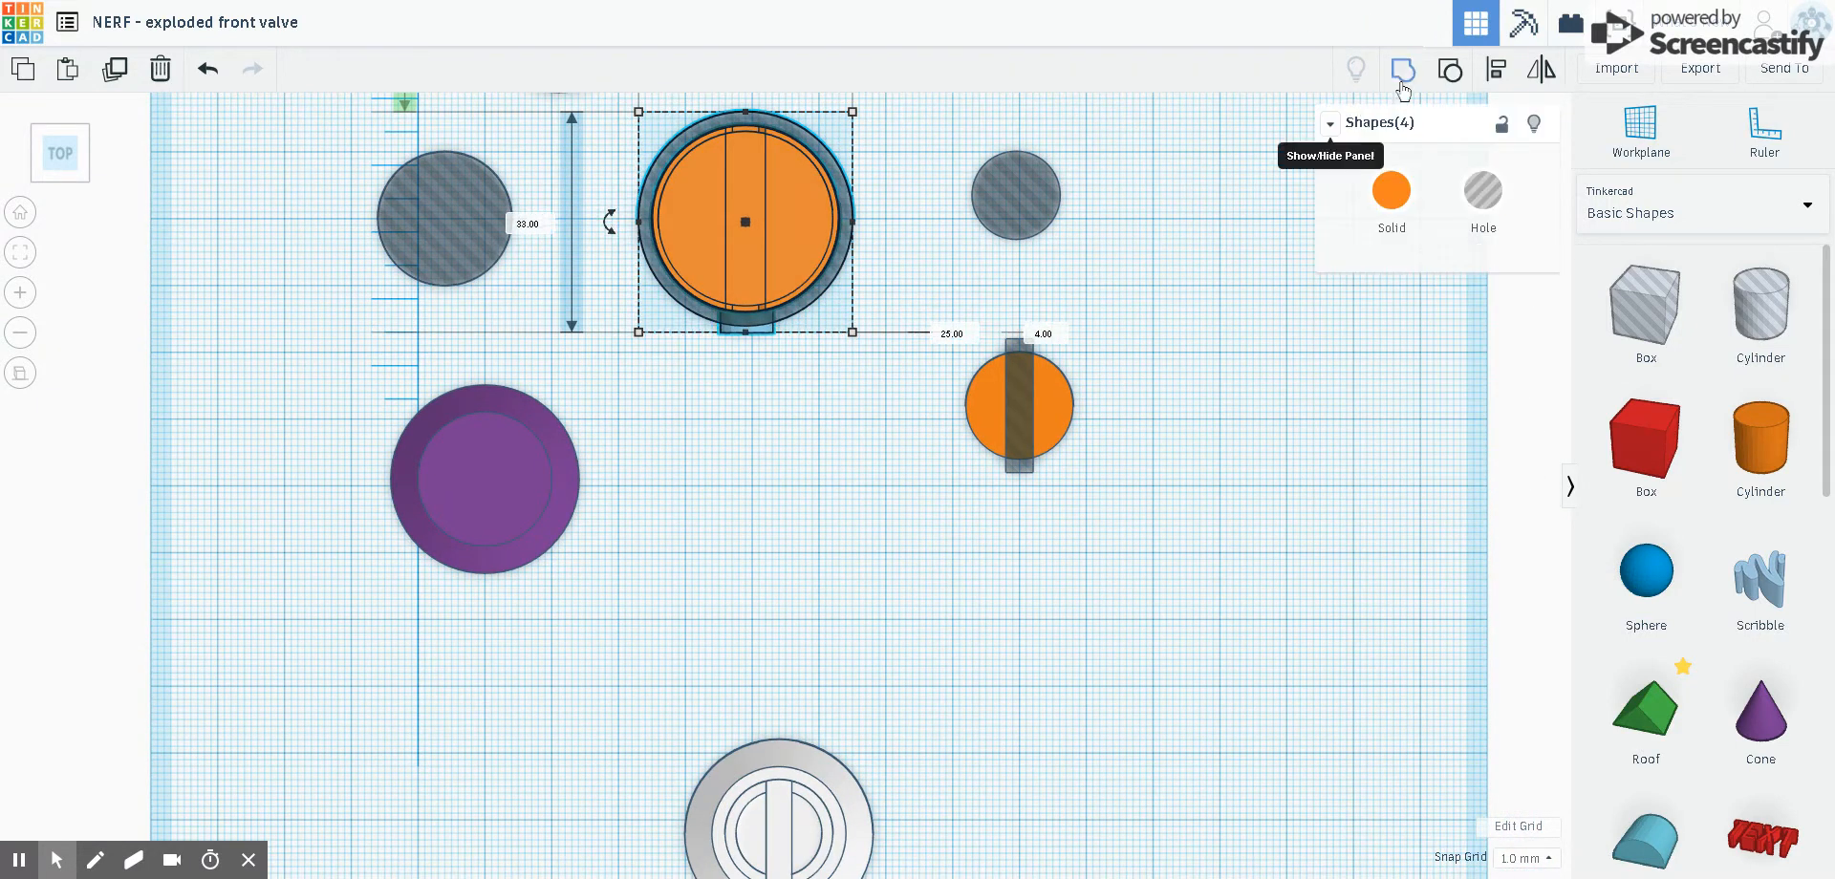
click(1402, 71)
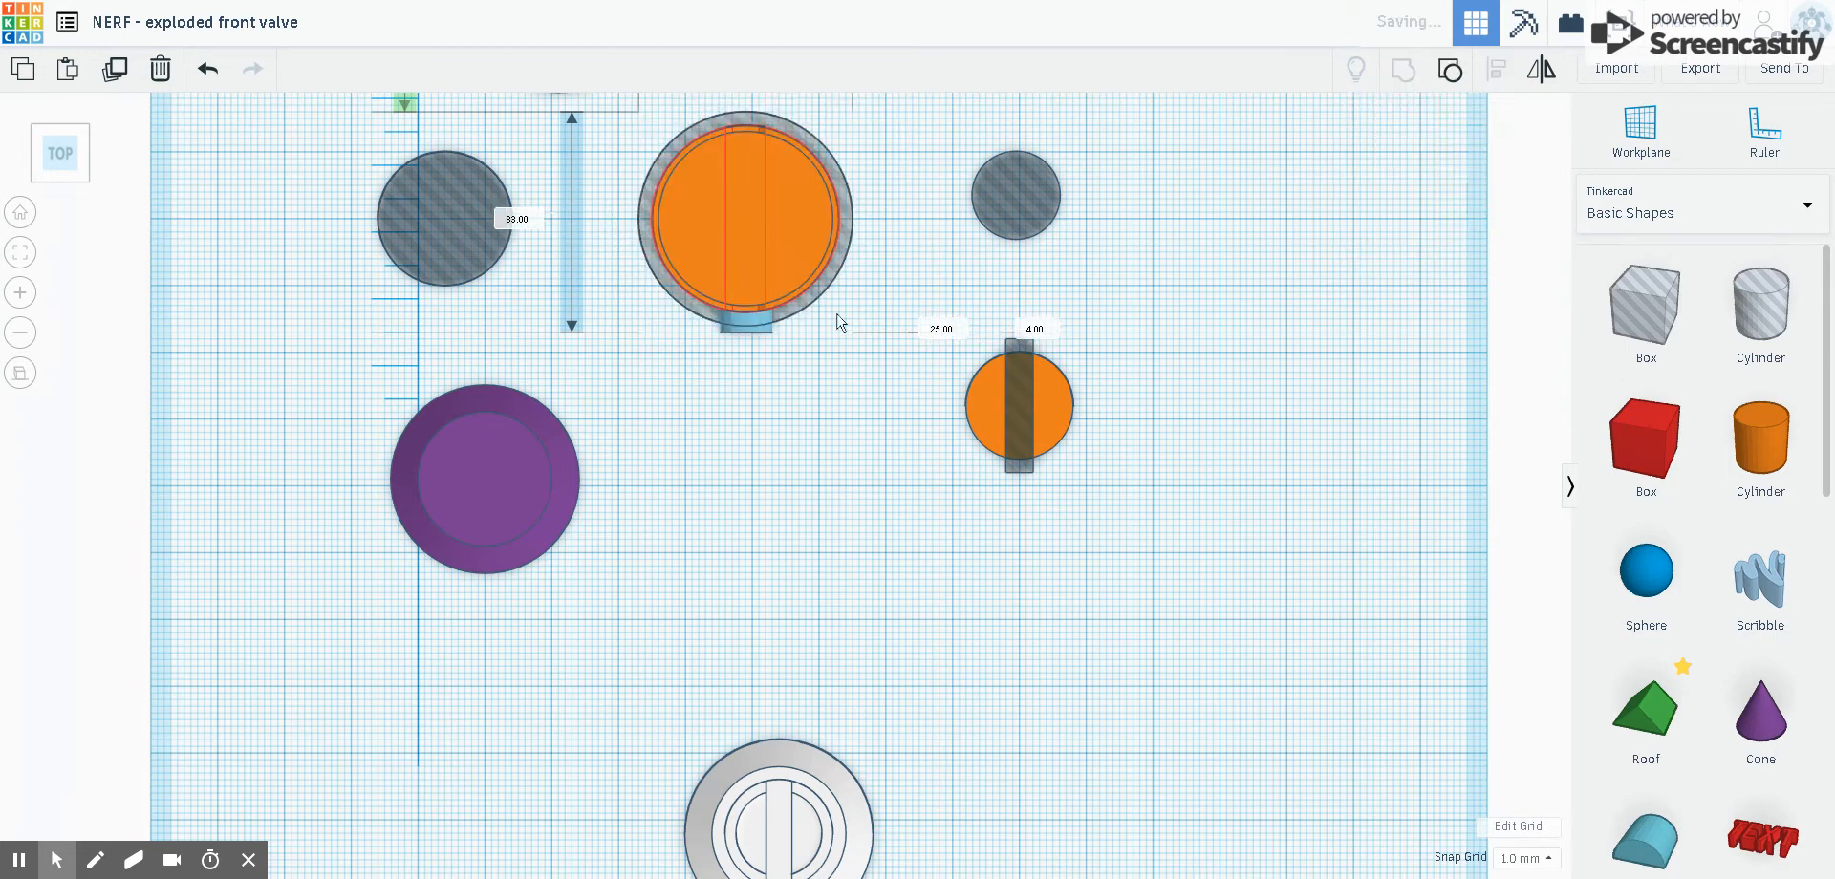
click(746, 218)
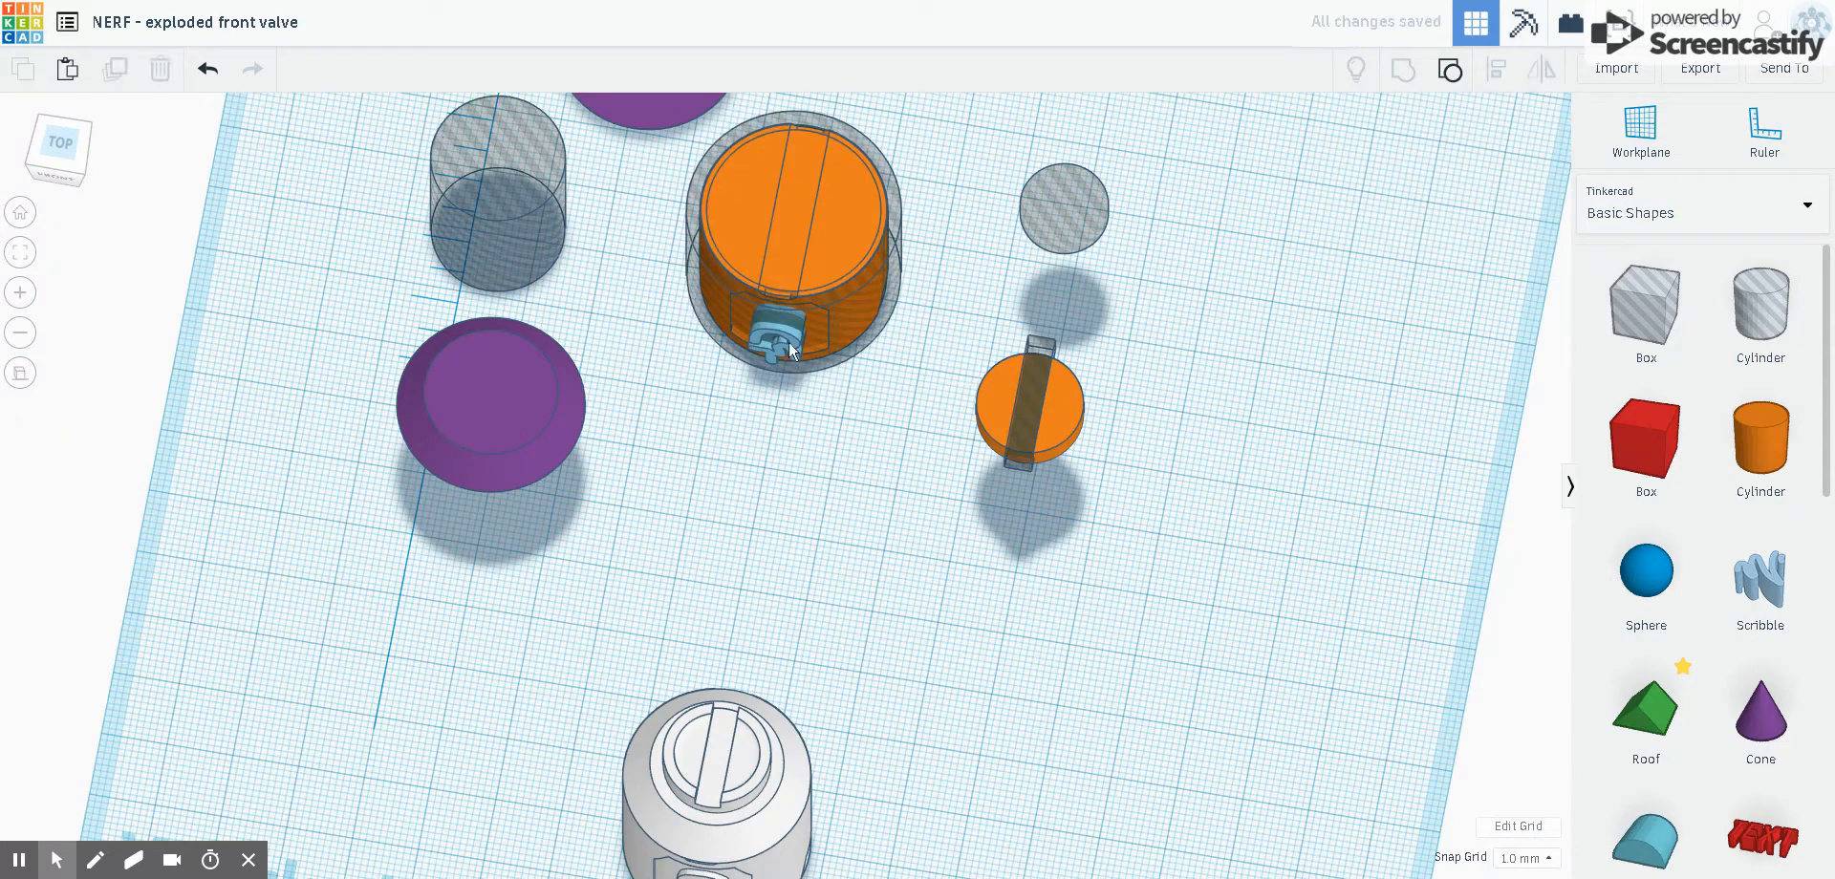
click(778, 339)
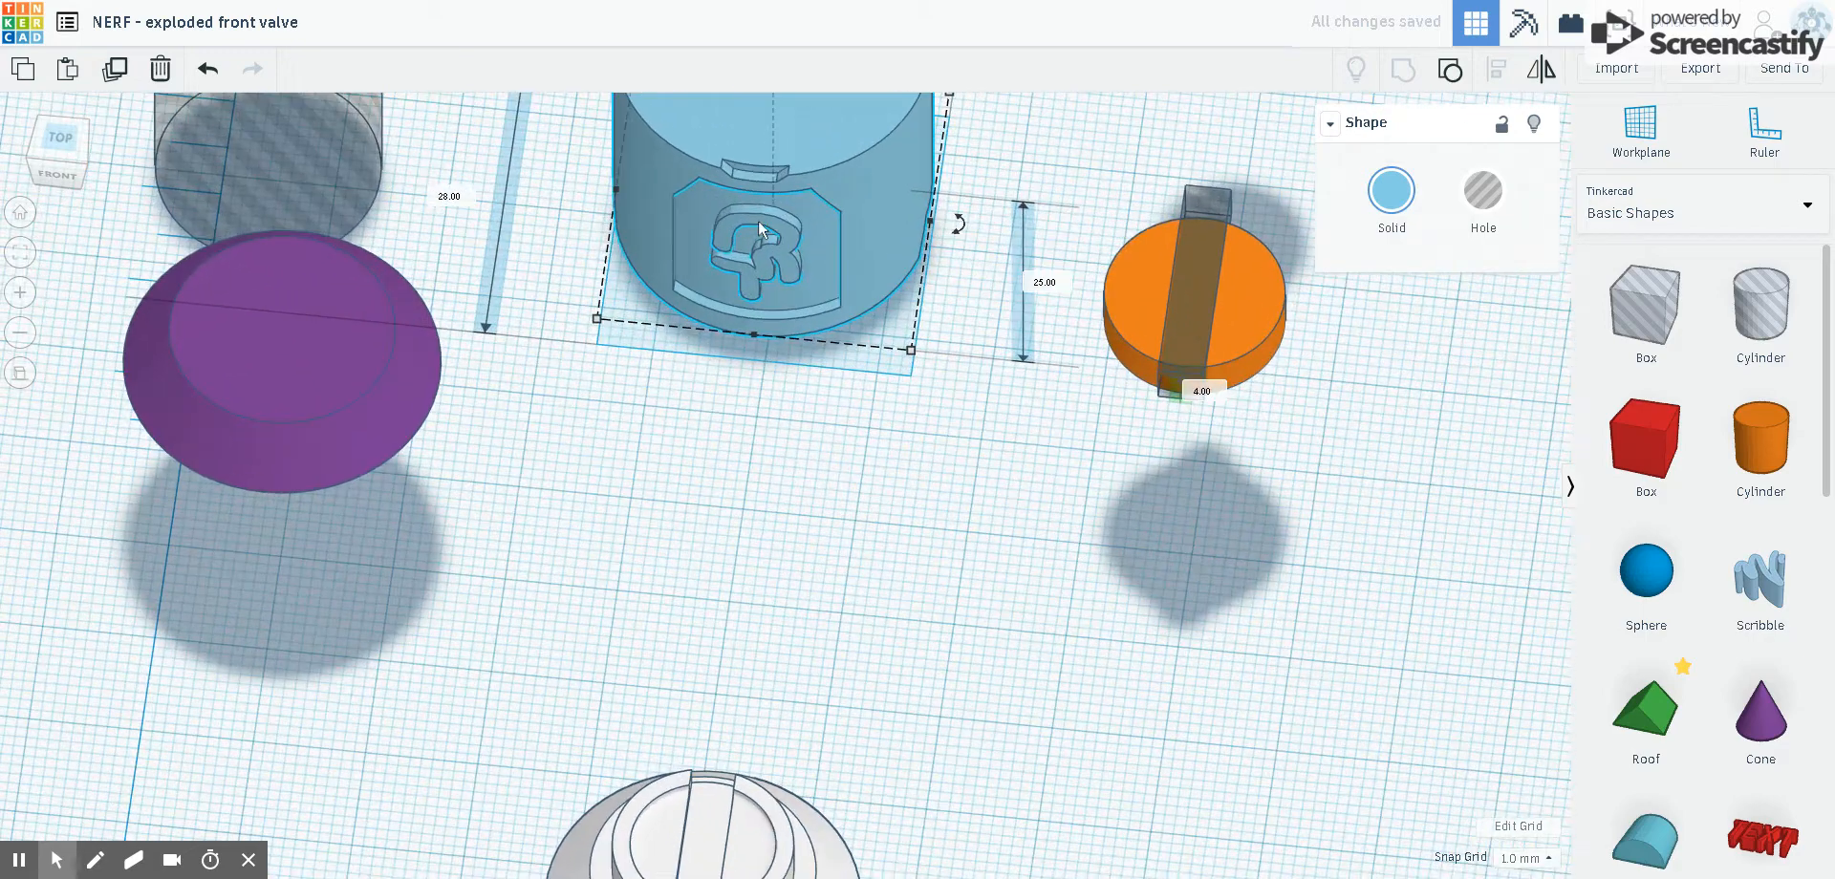
drag(758, 228, 650, 378)
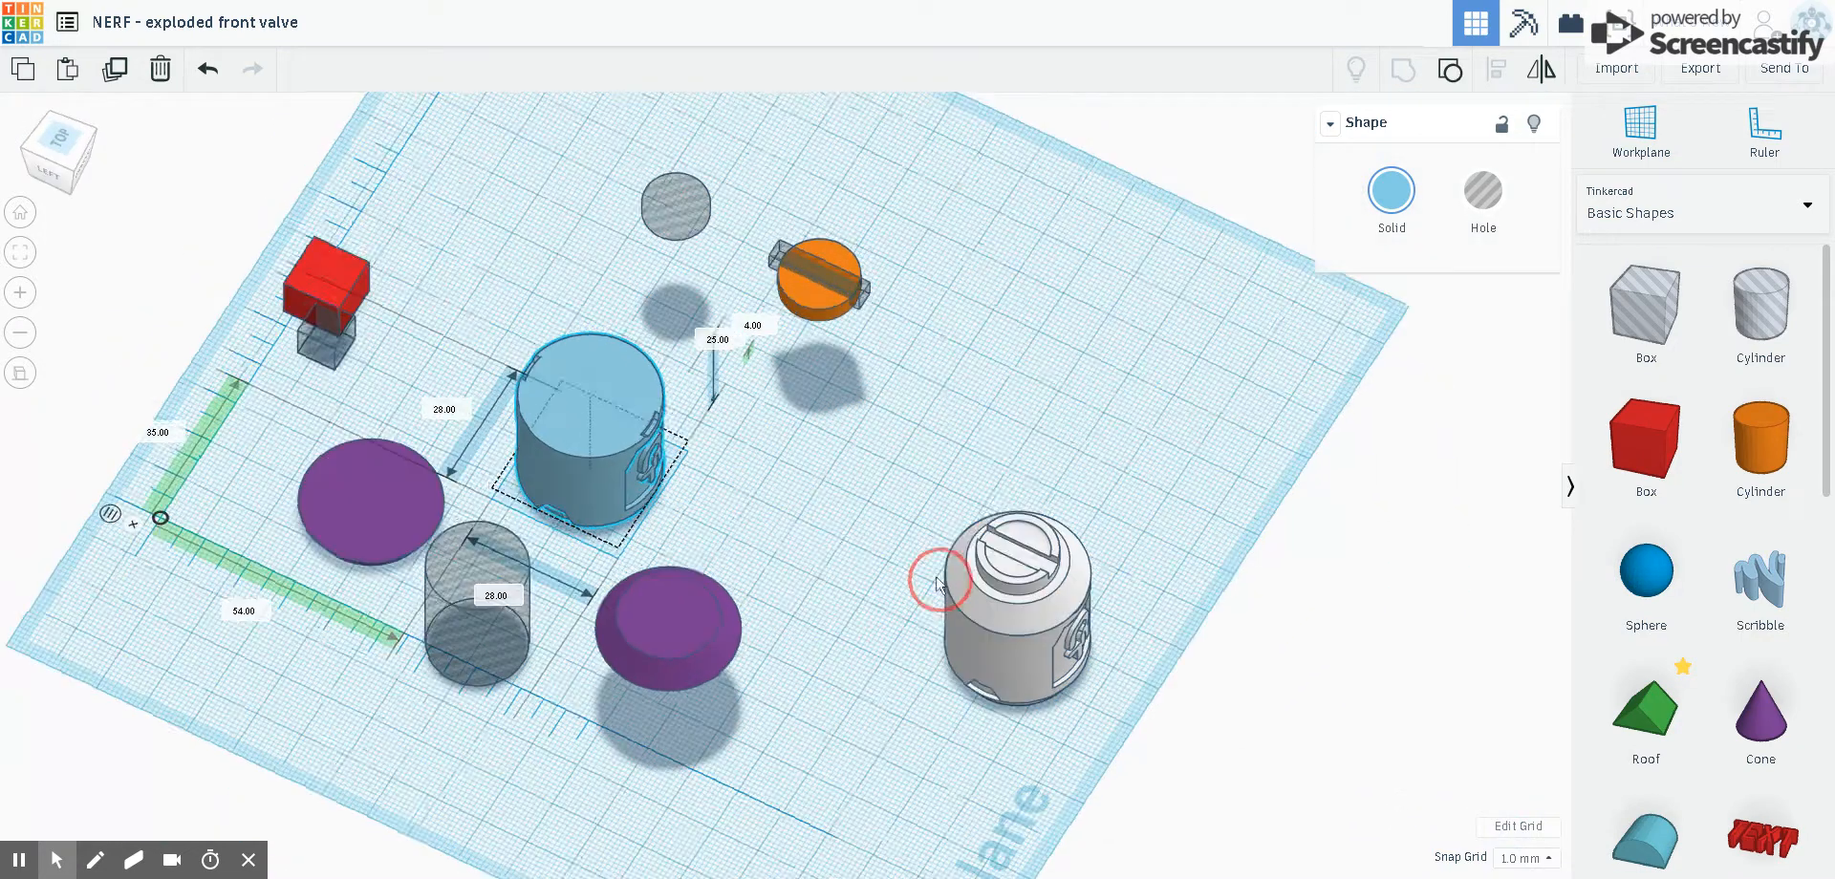
Move the purple dished cap onto the top of the body.
click(667, 629)
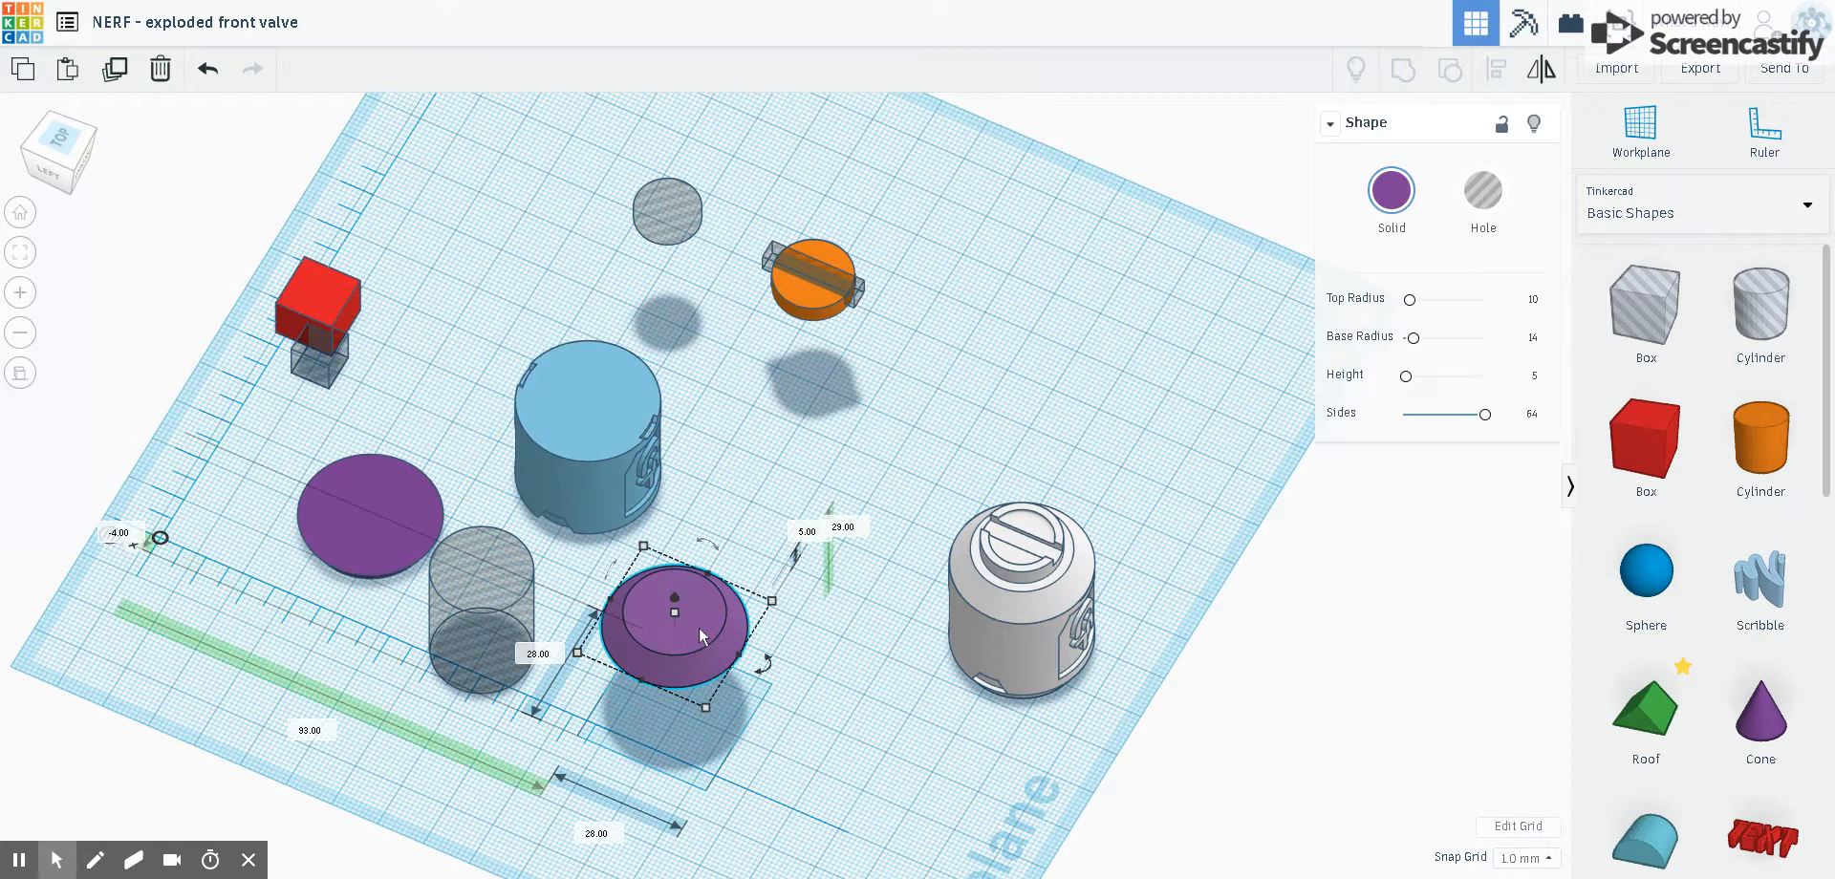
drag(673, 633, 597, 405)
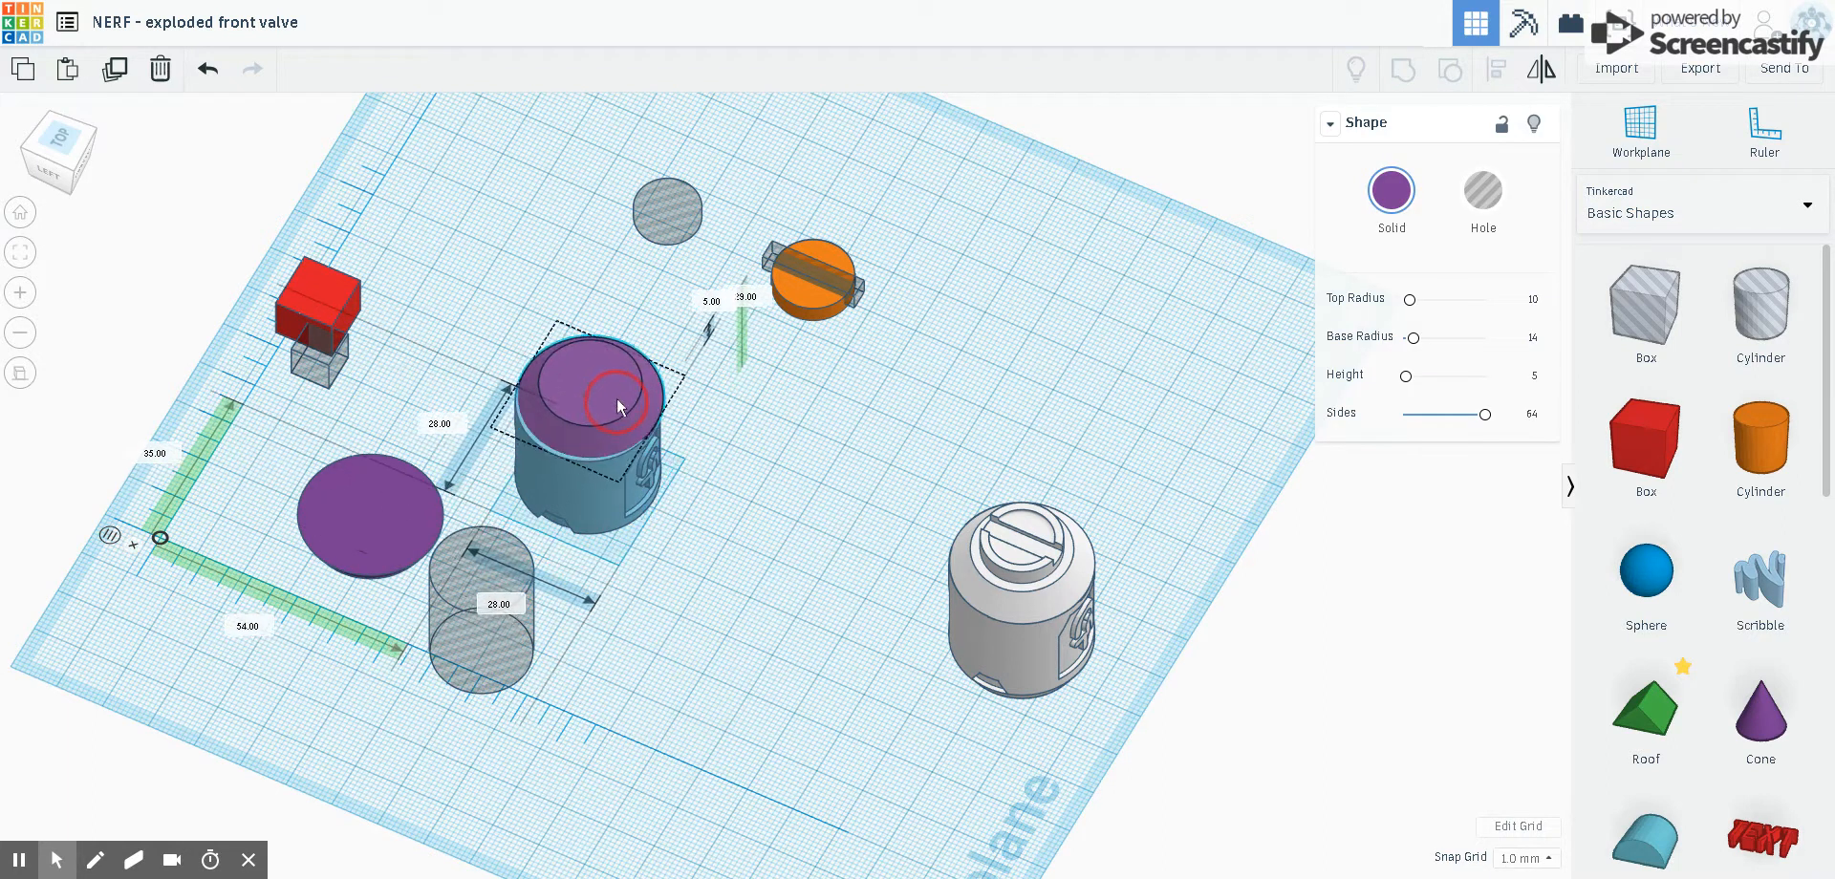
mouse_move(490, 478)
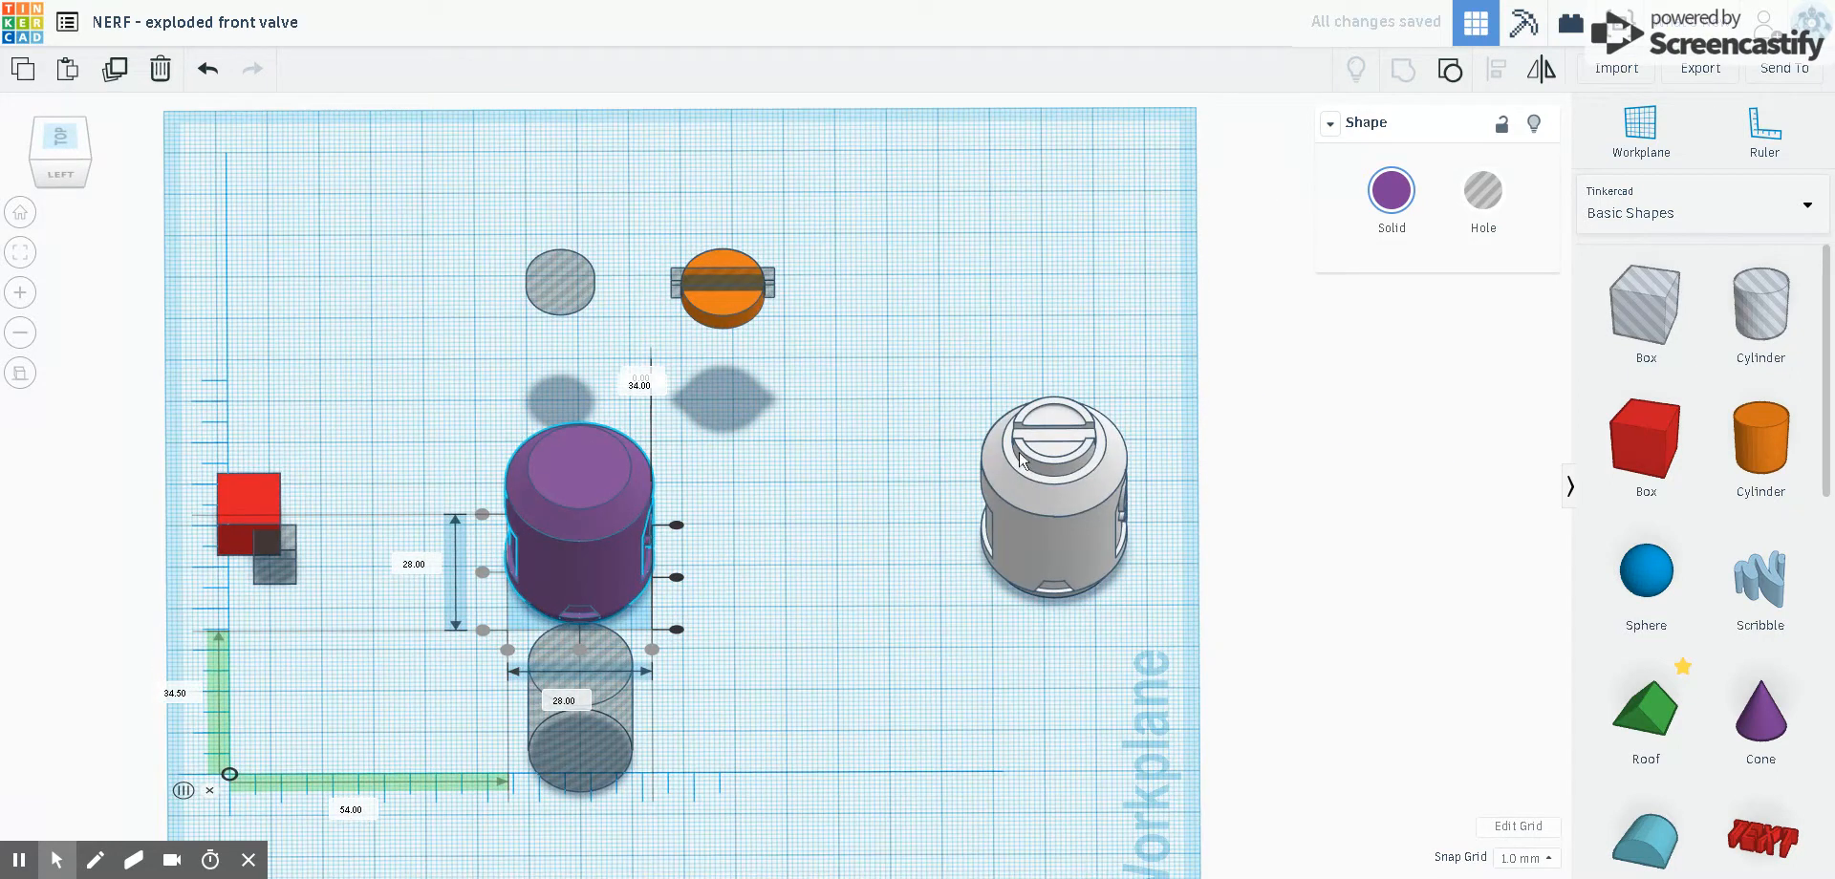
mouse_move(730, 313)
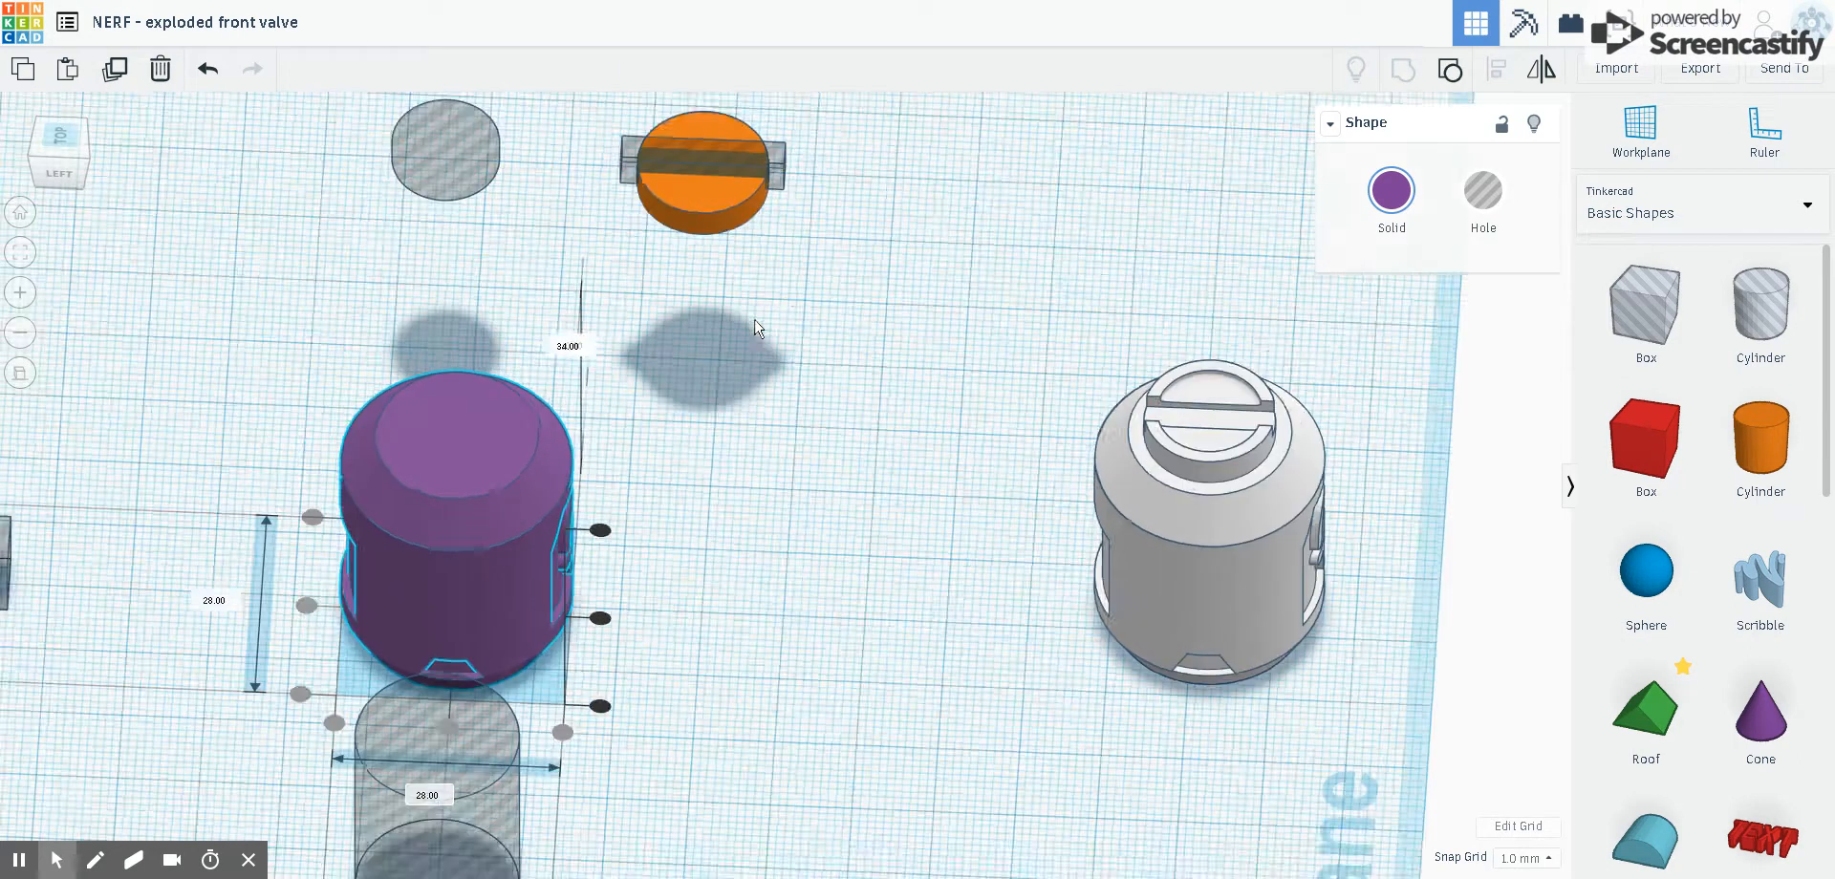
Move the orange slotted disc onto the top of the purple body.
drag(756, 328, 676, 234)
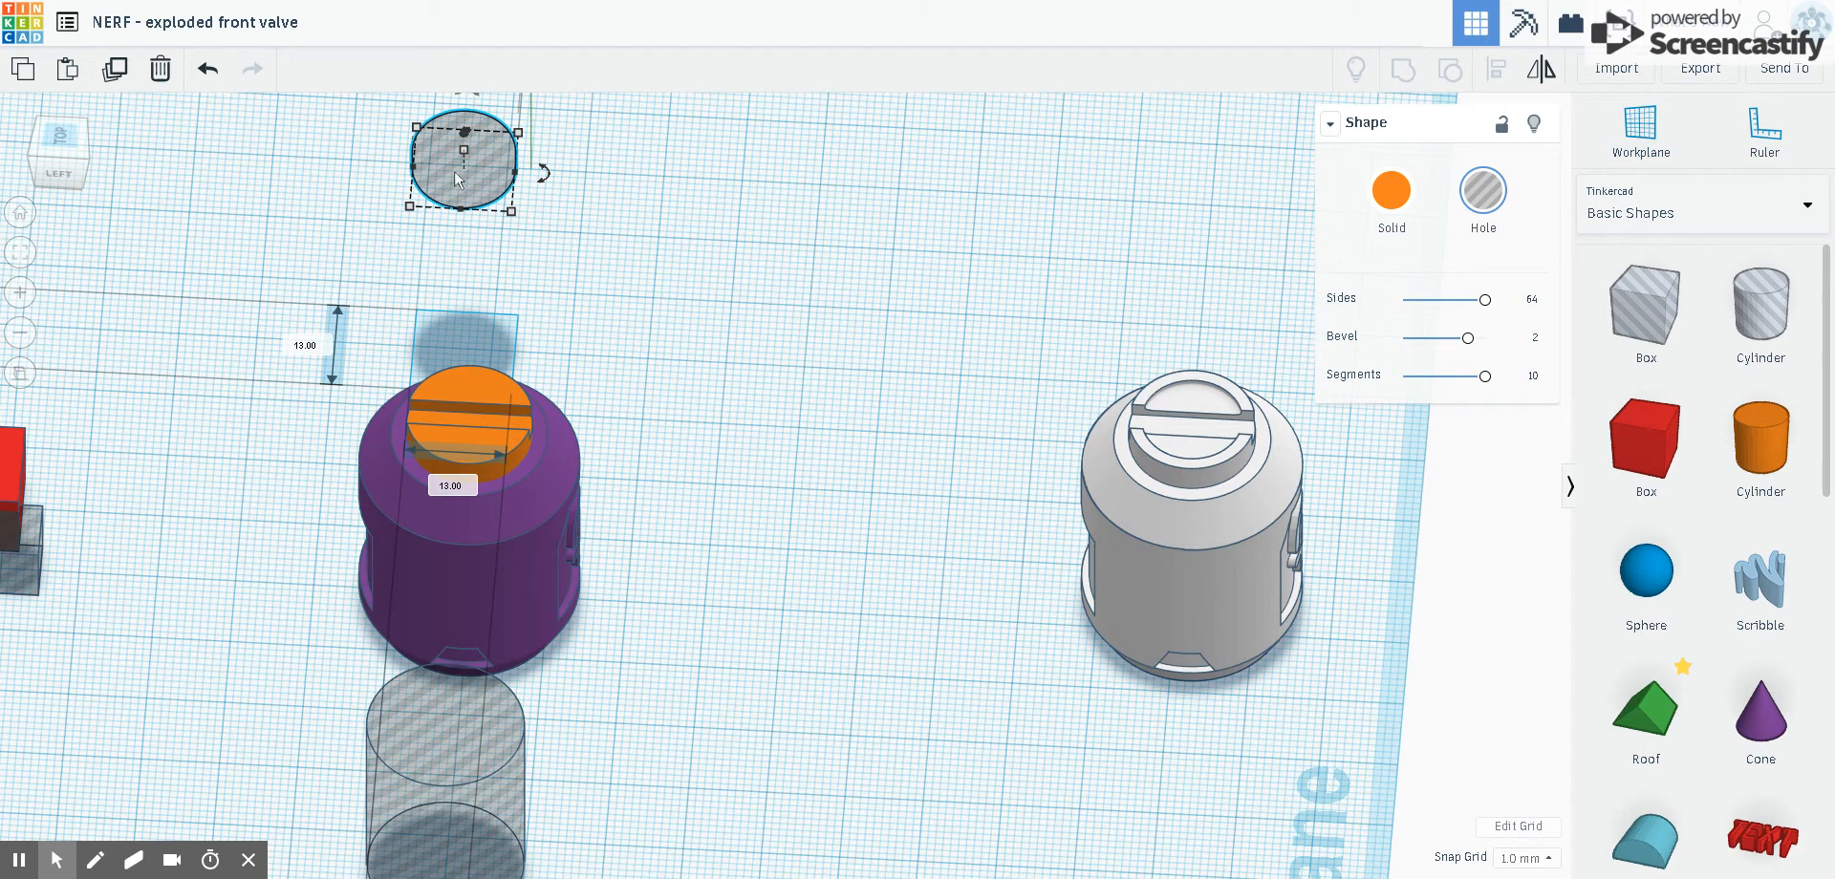
mouse_move(389, 150)
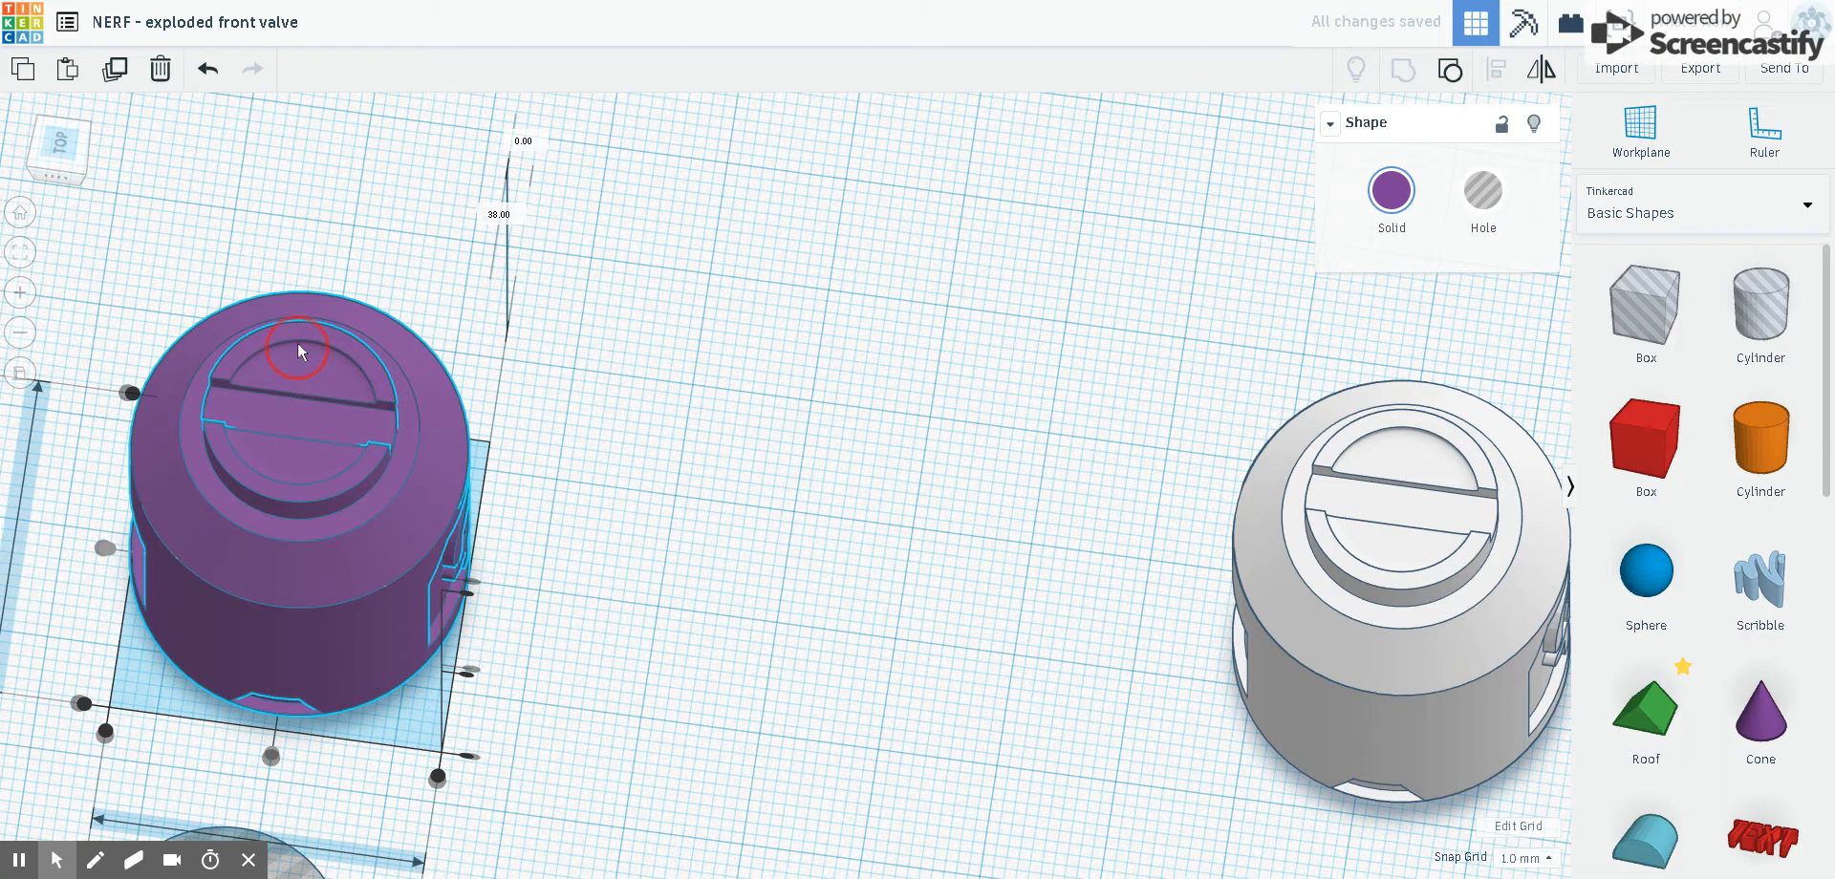
mouse_move(650, 520)
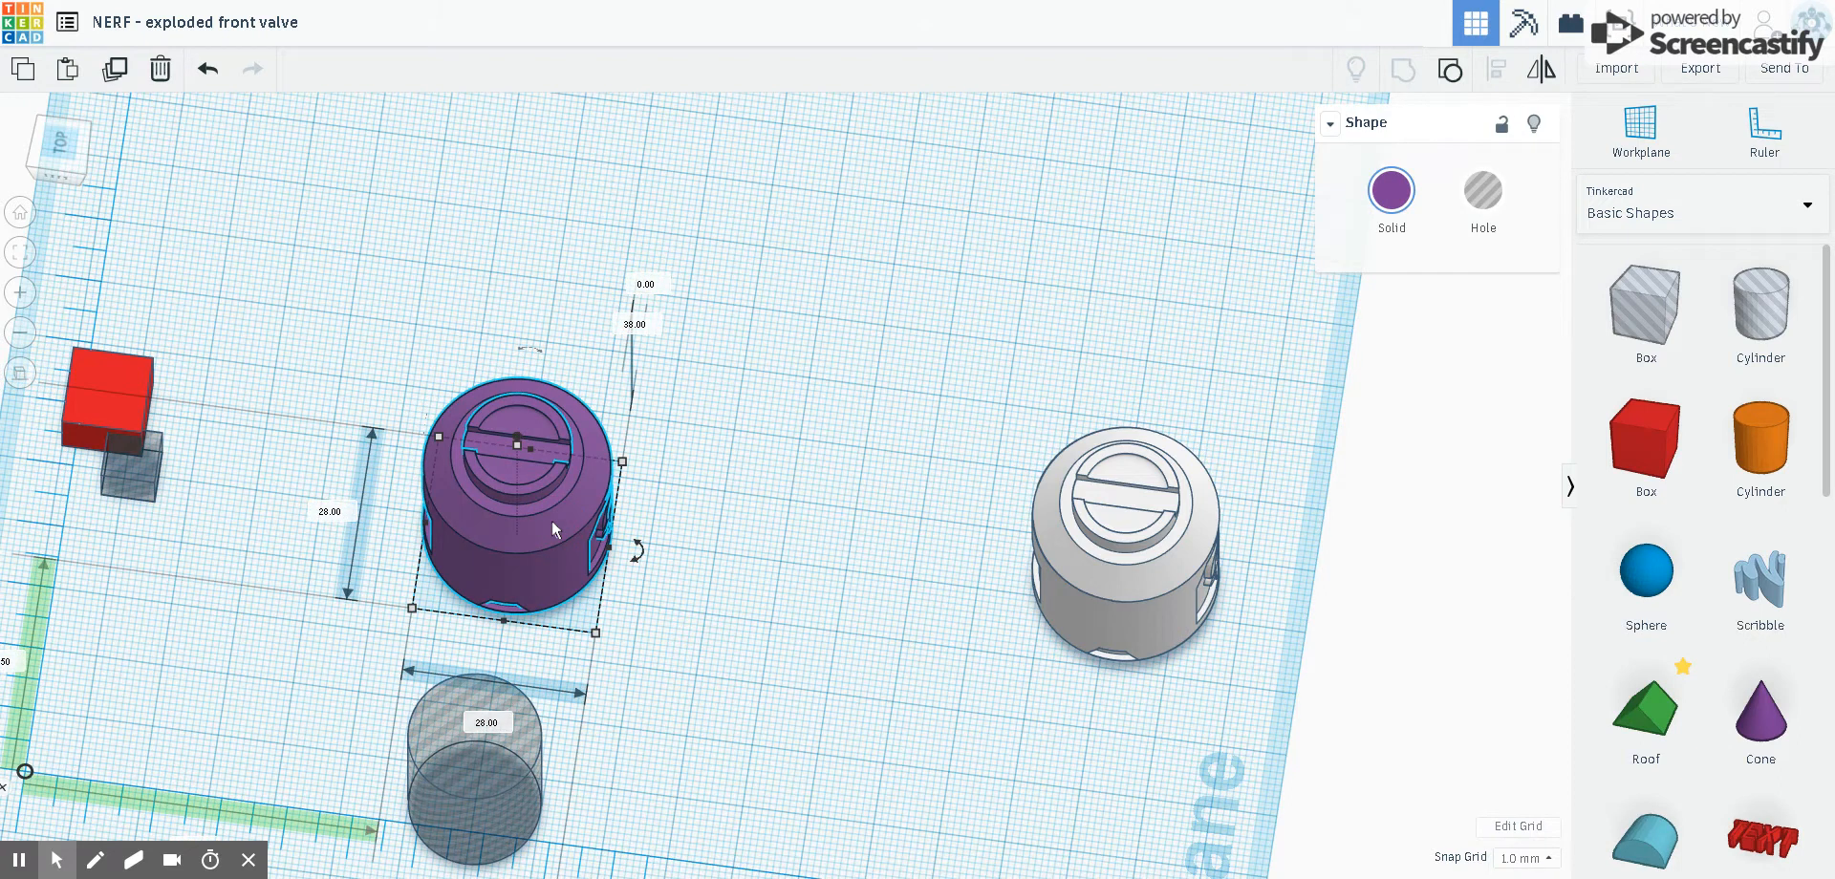
mouse_move(505, 775)
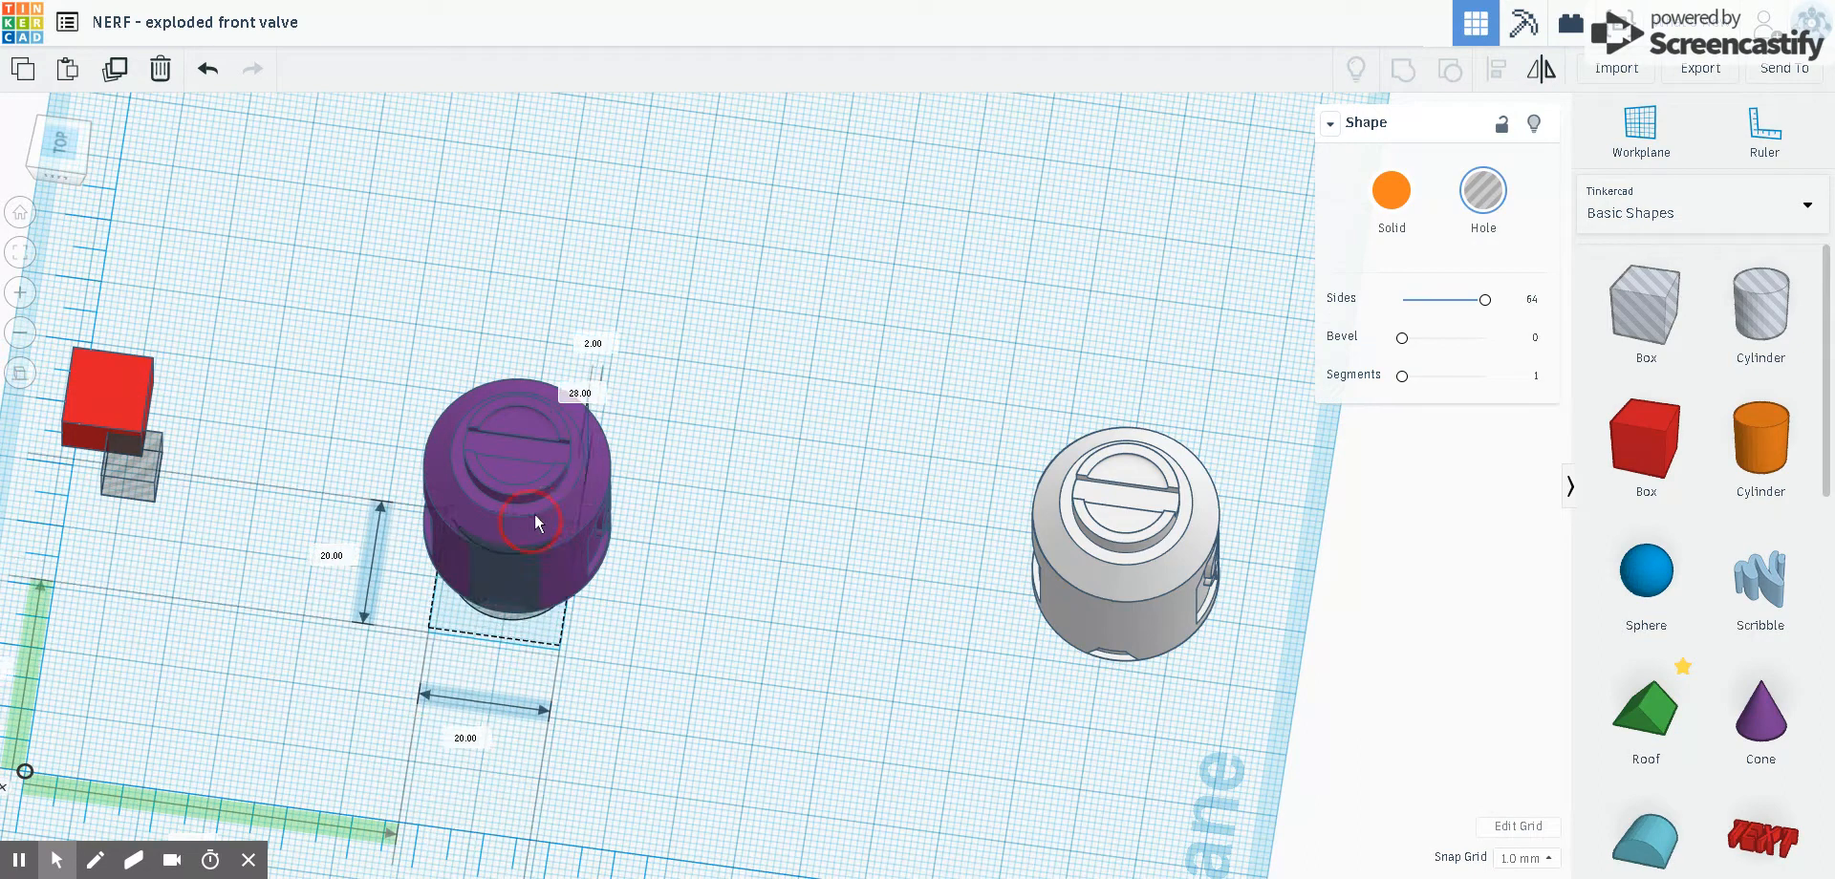
Move the hole cylinder into the valve body and make the combined body transparent.
drag(535, 524, 527, 551)
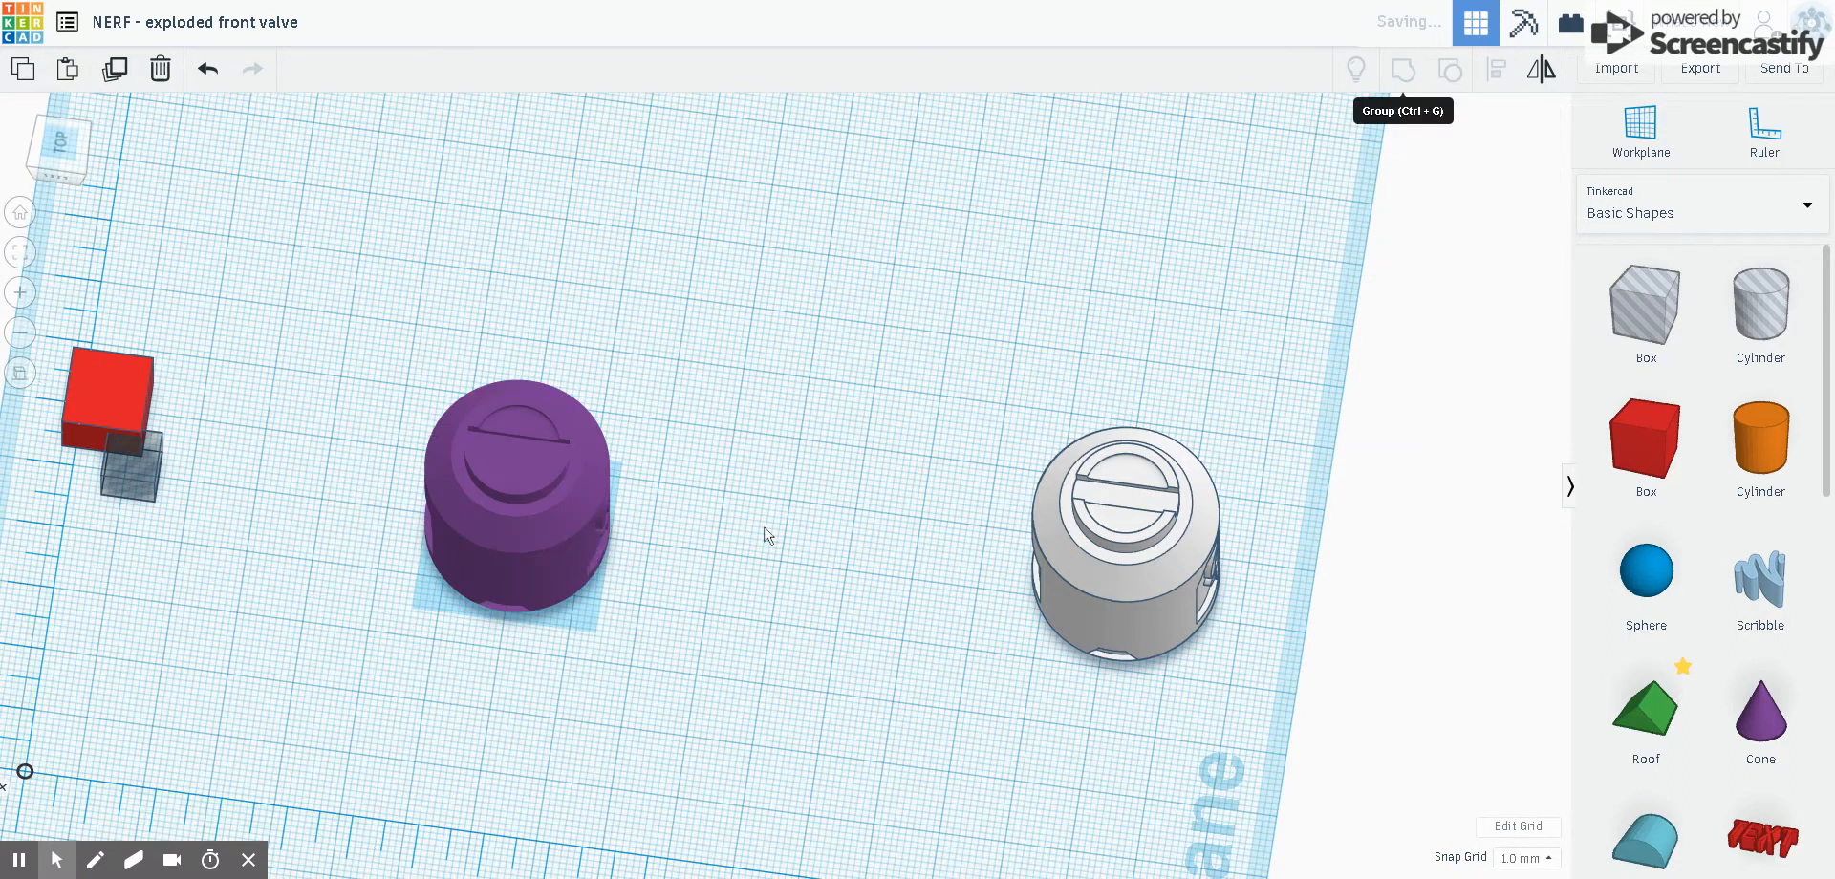
click(515, 503)
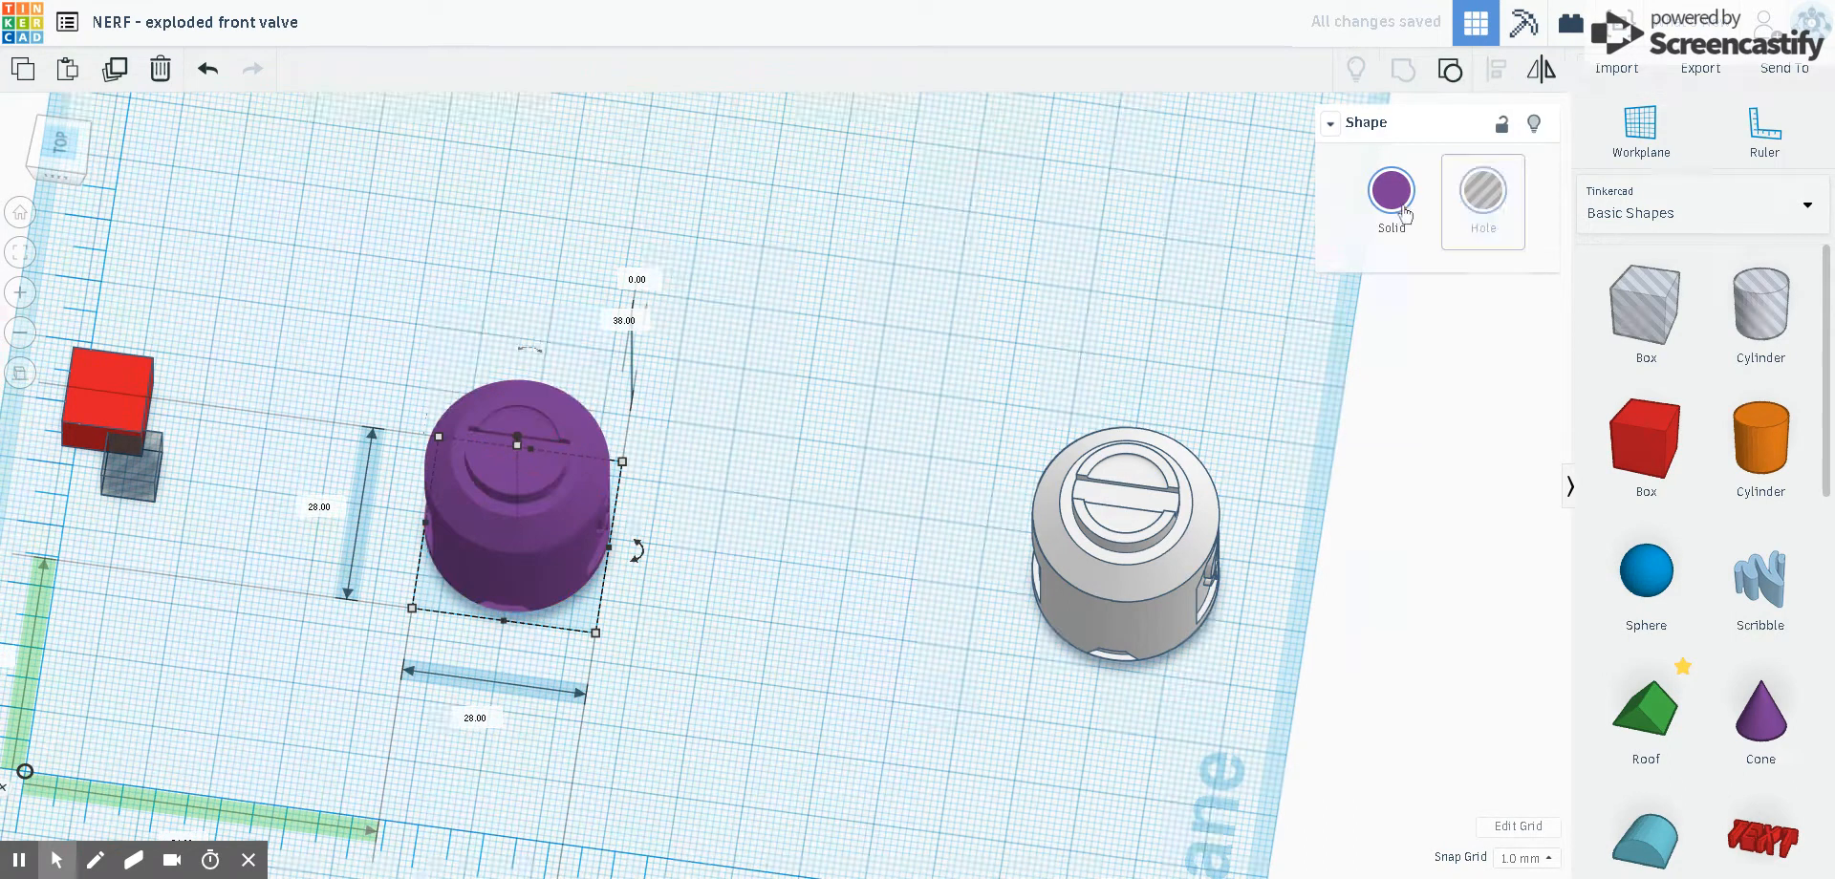
click(1391, 190)
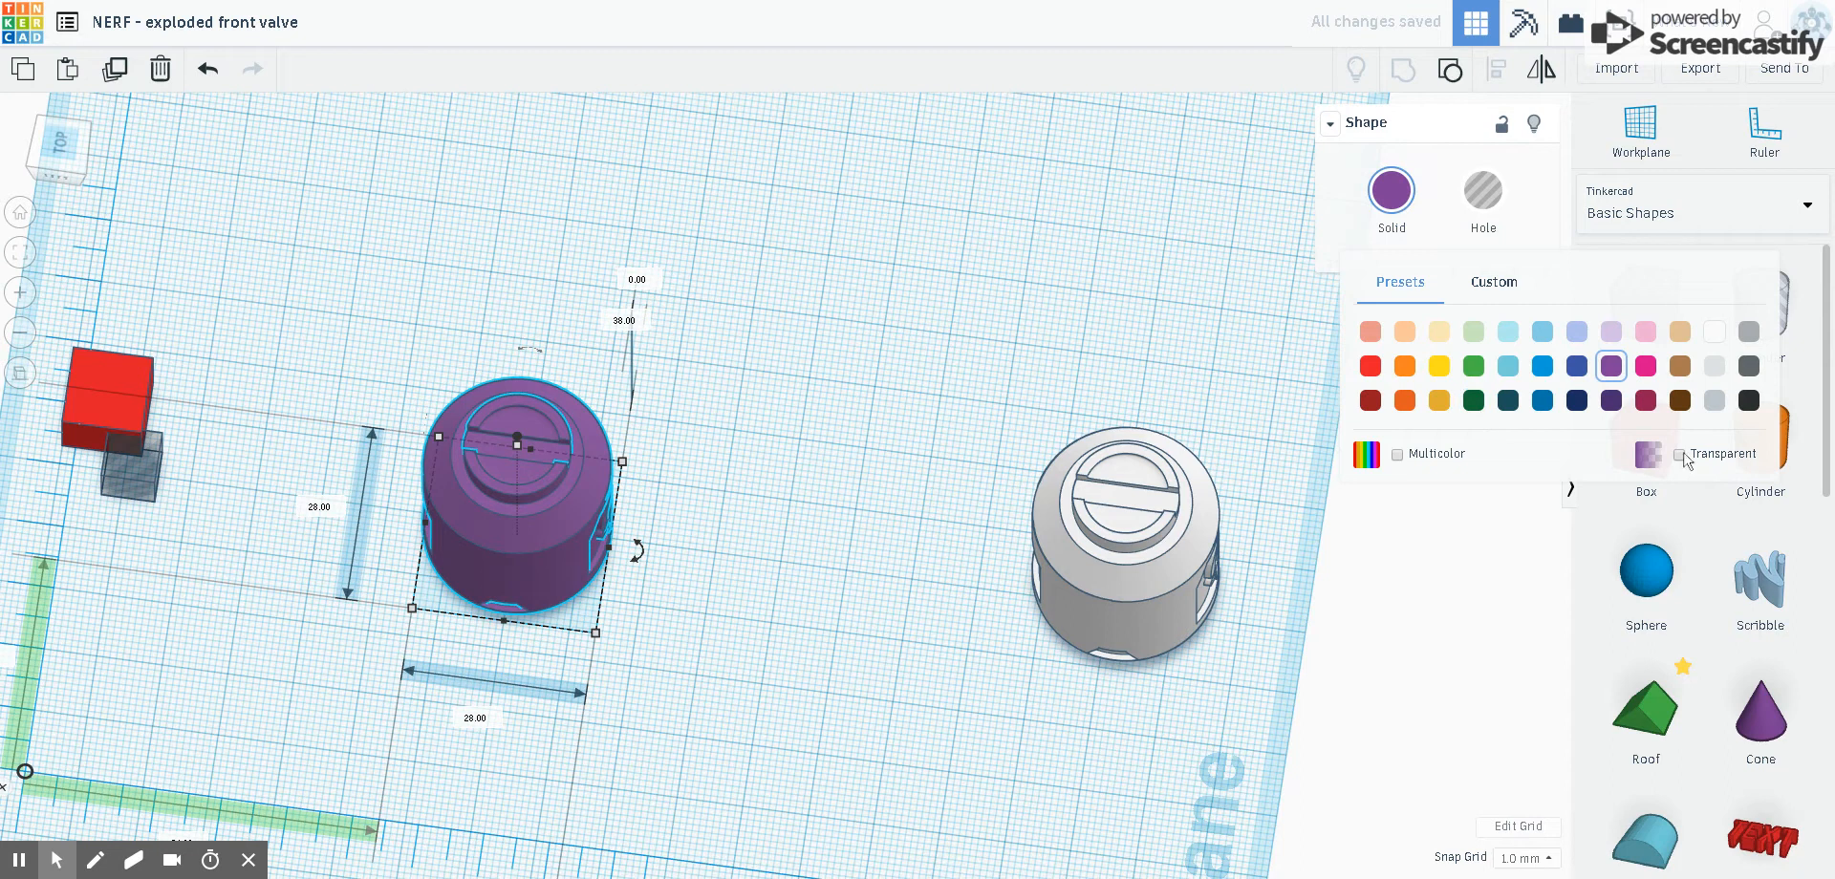
click(1681, 454)
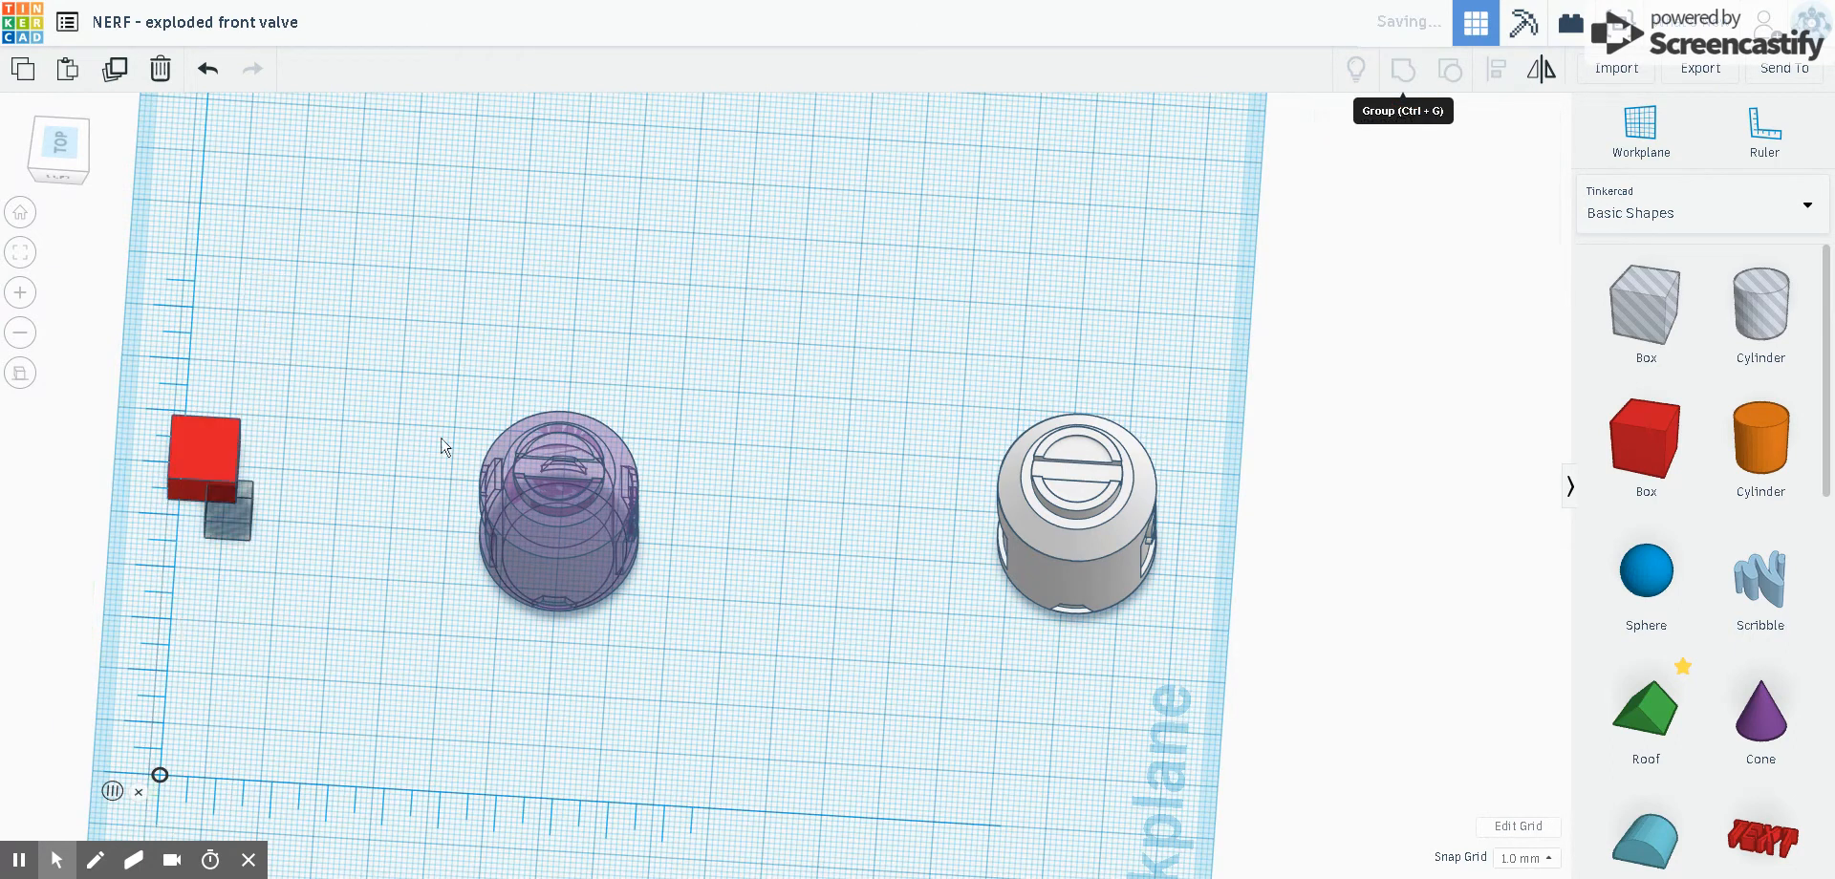
Ungroup the red box from its grey hole block and centre-align the two blocks.
click(198, 456)
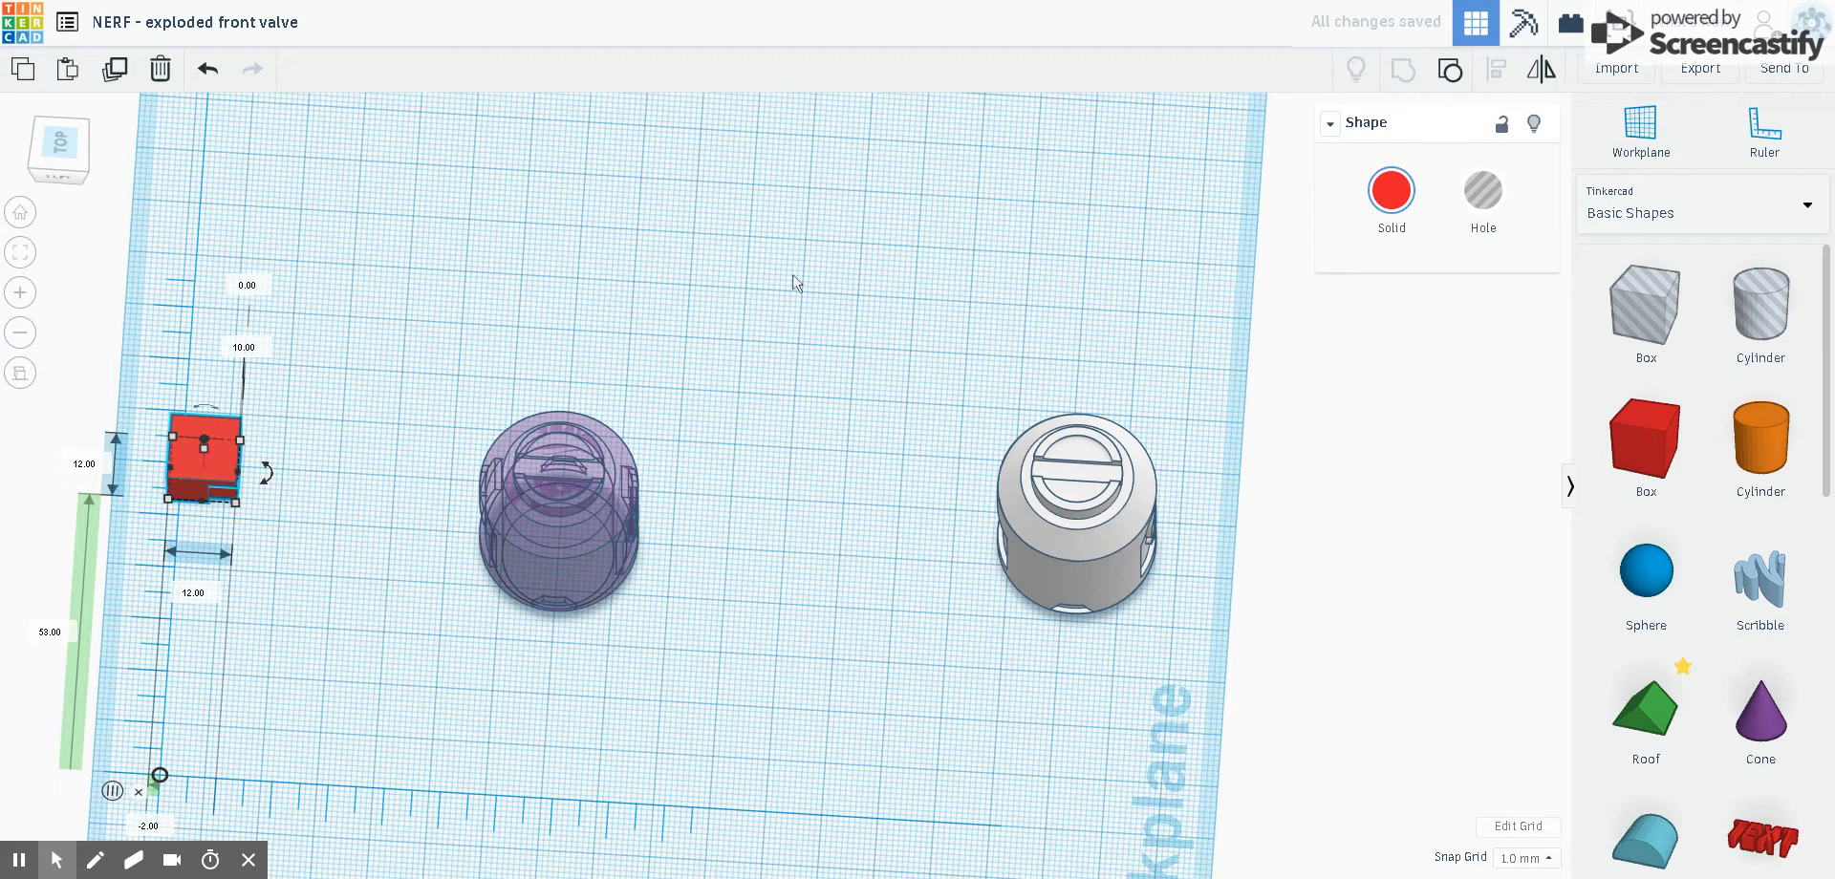
mouse_move(1449, 70)
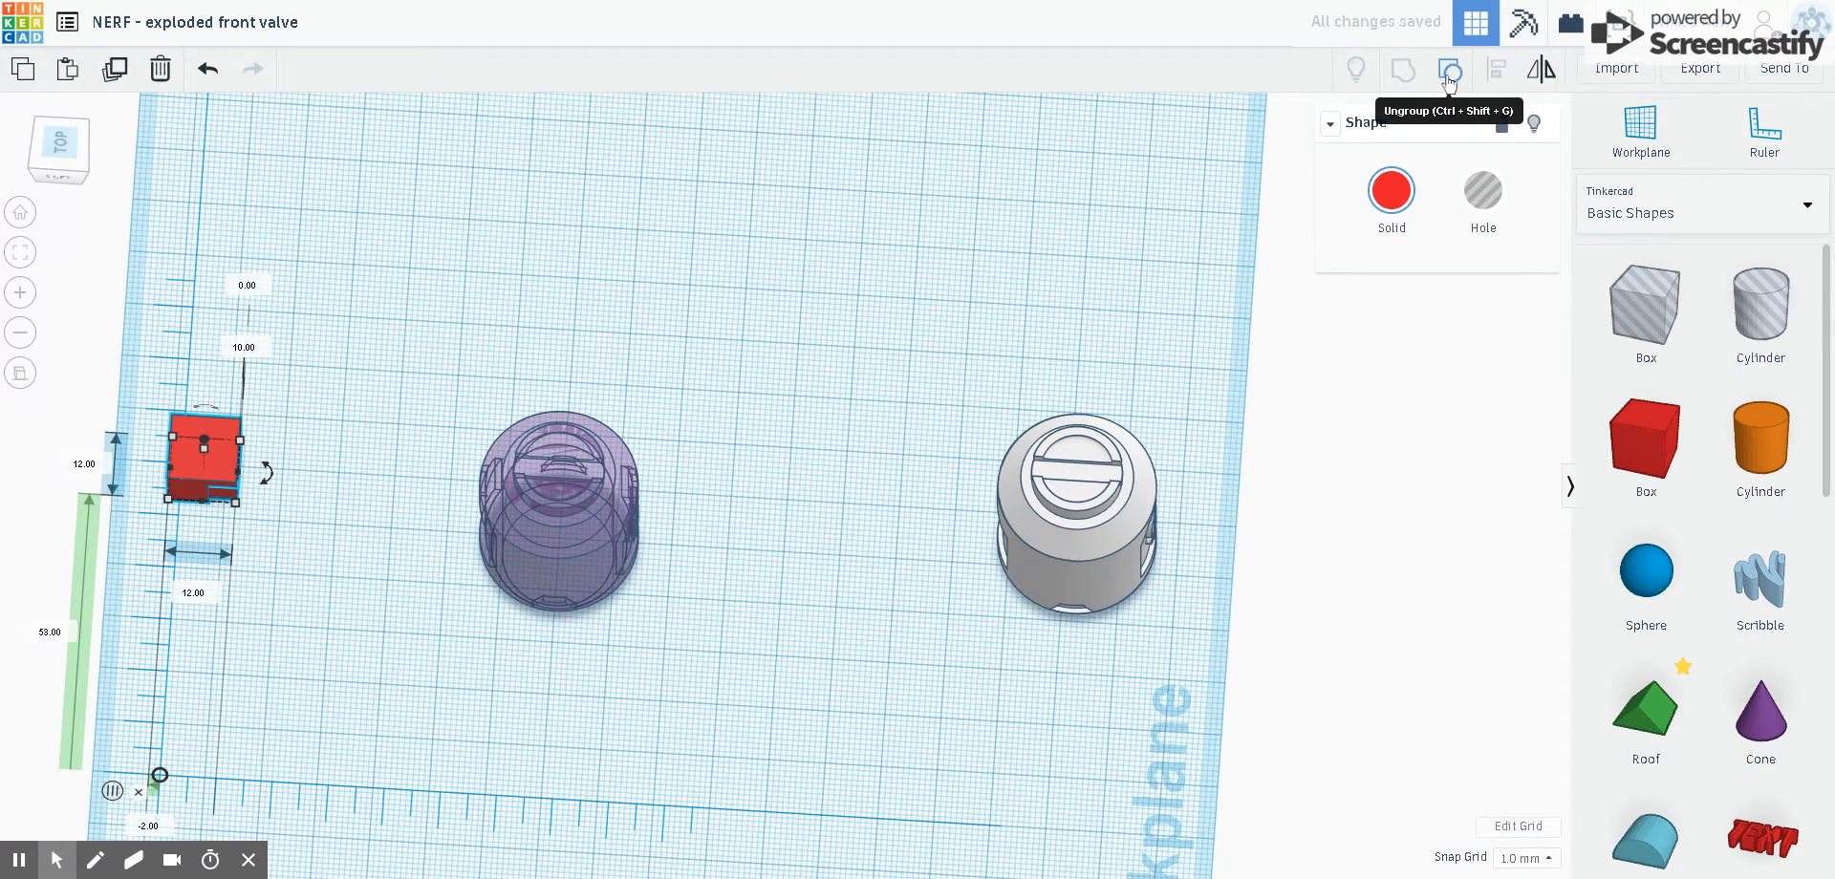
click(1449, 69)
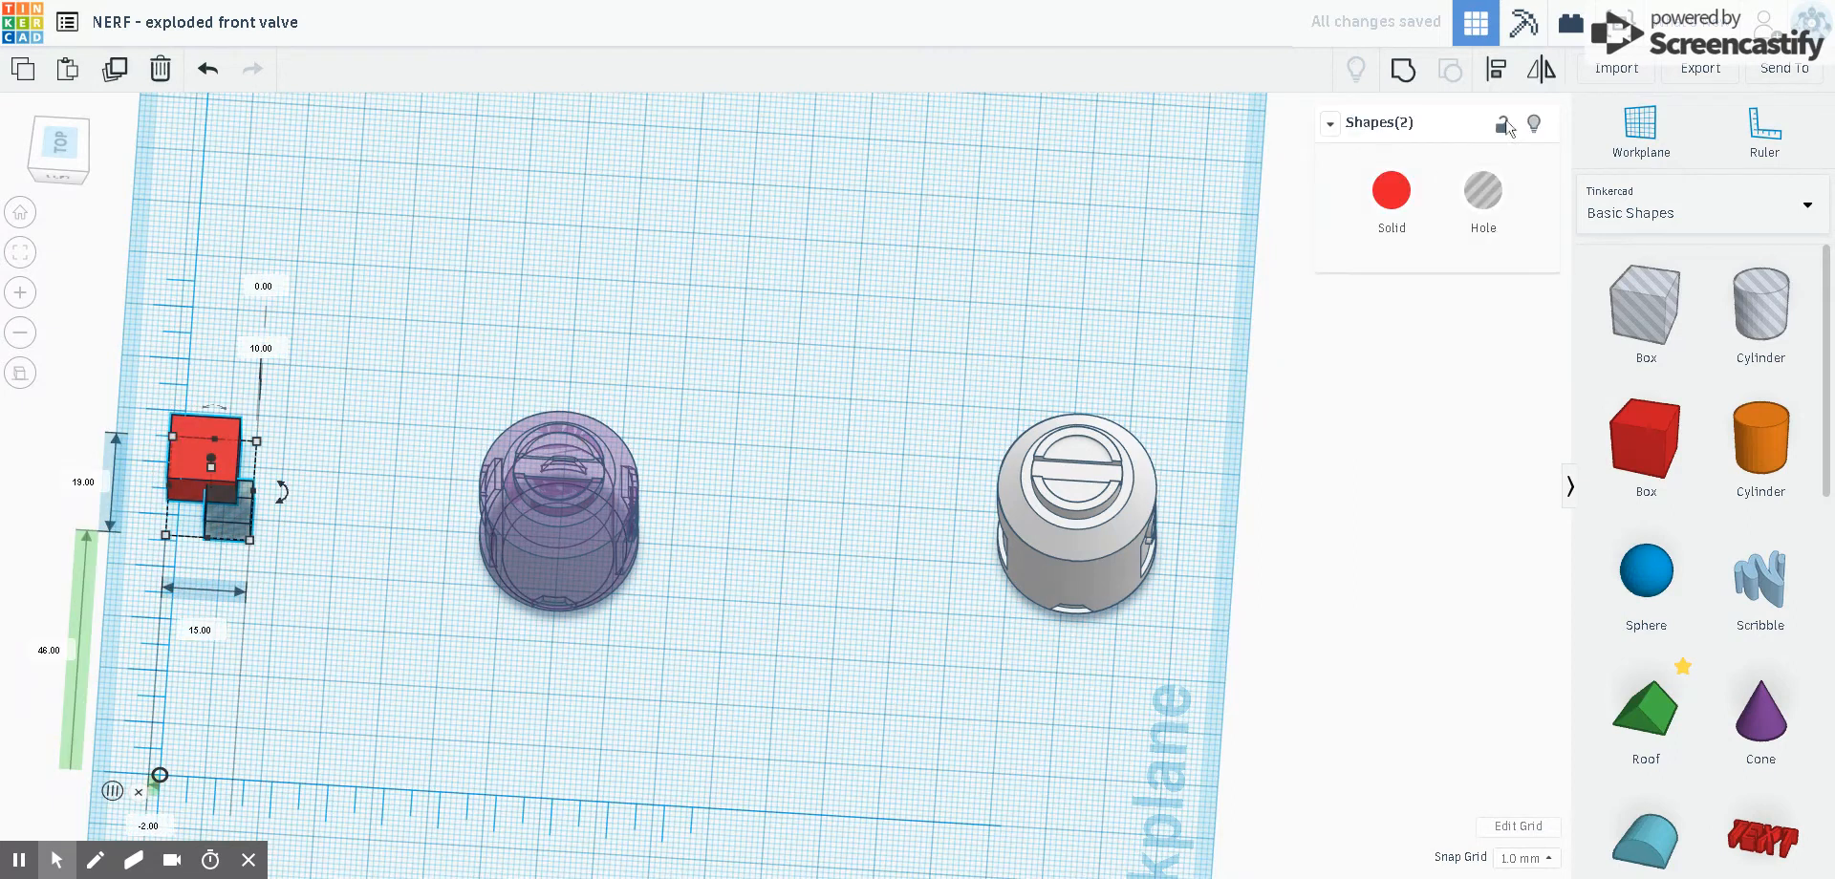
click(1495, 69)
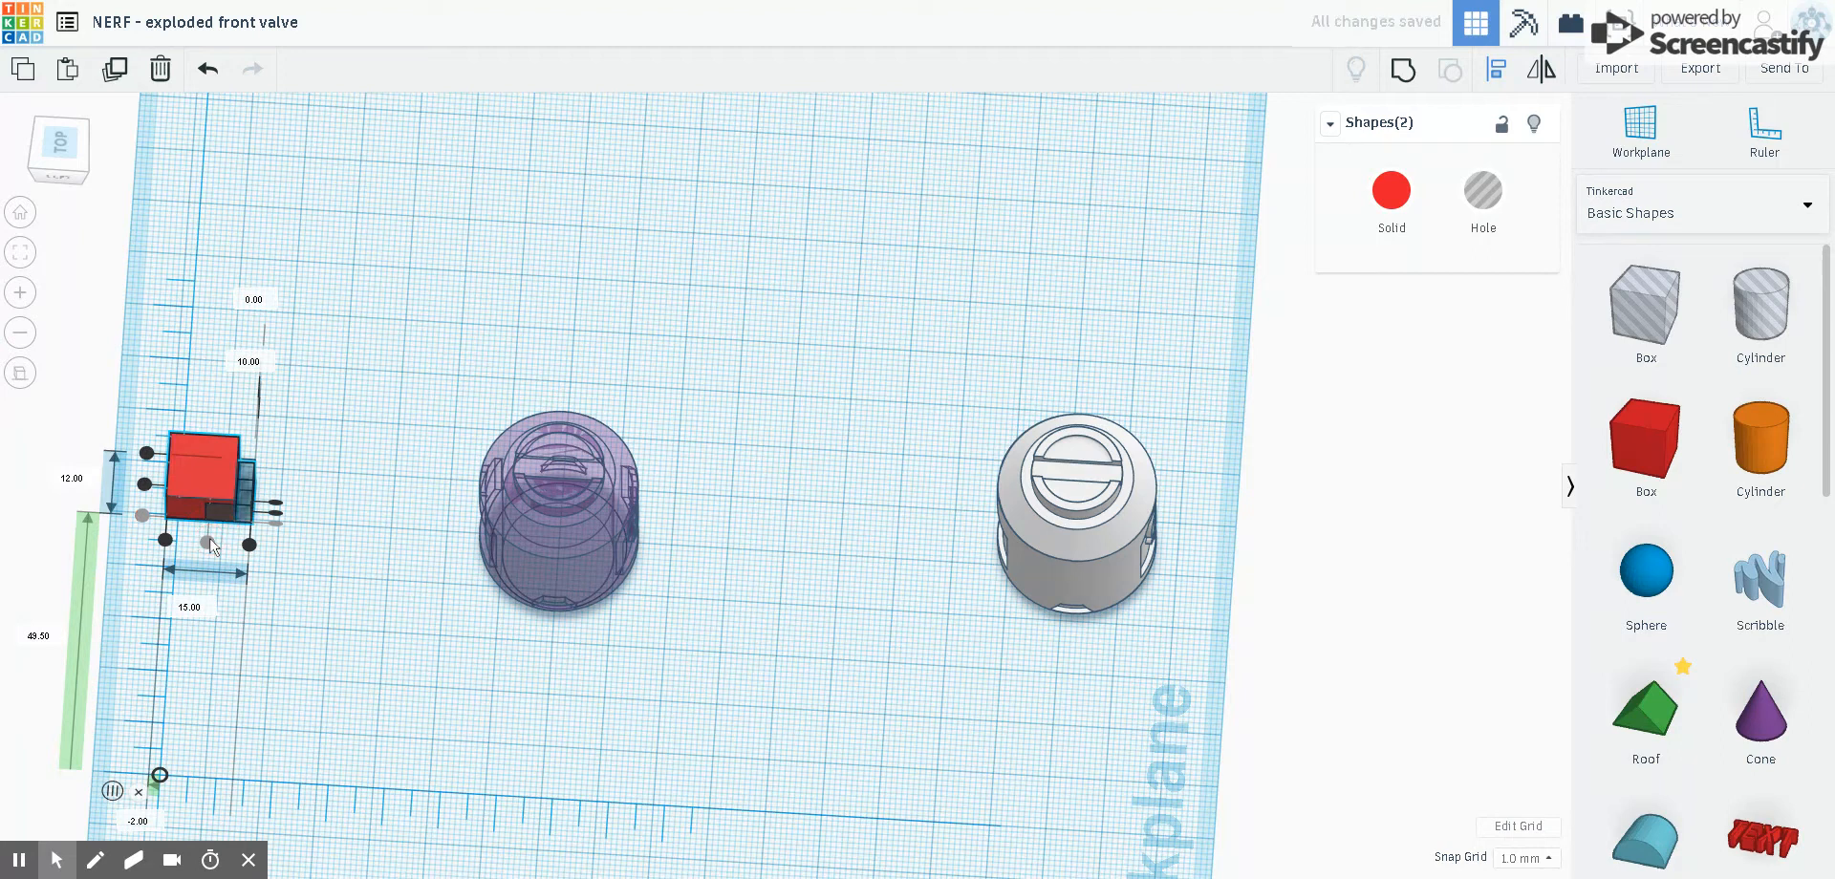
click(212, 551)
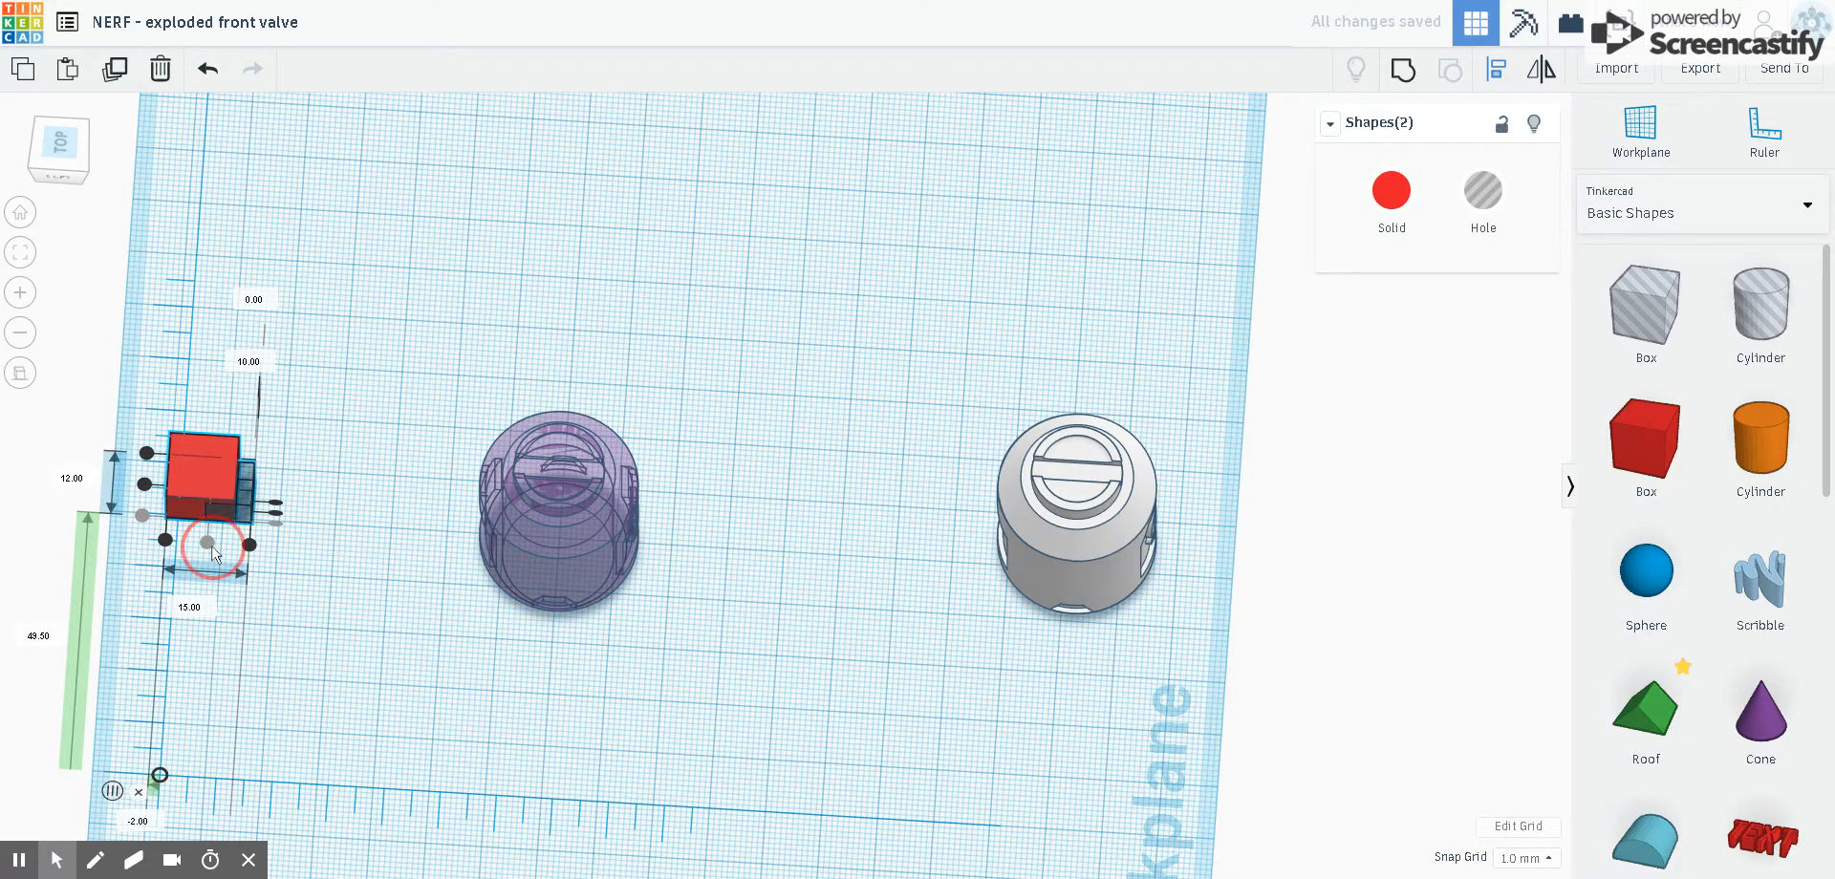
mouse_move(146, 427)
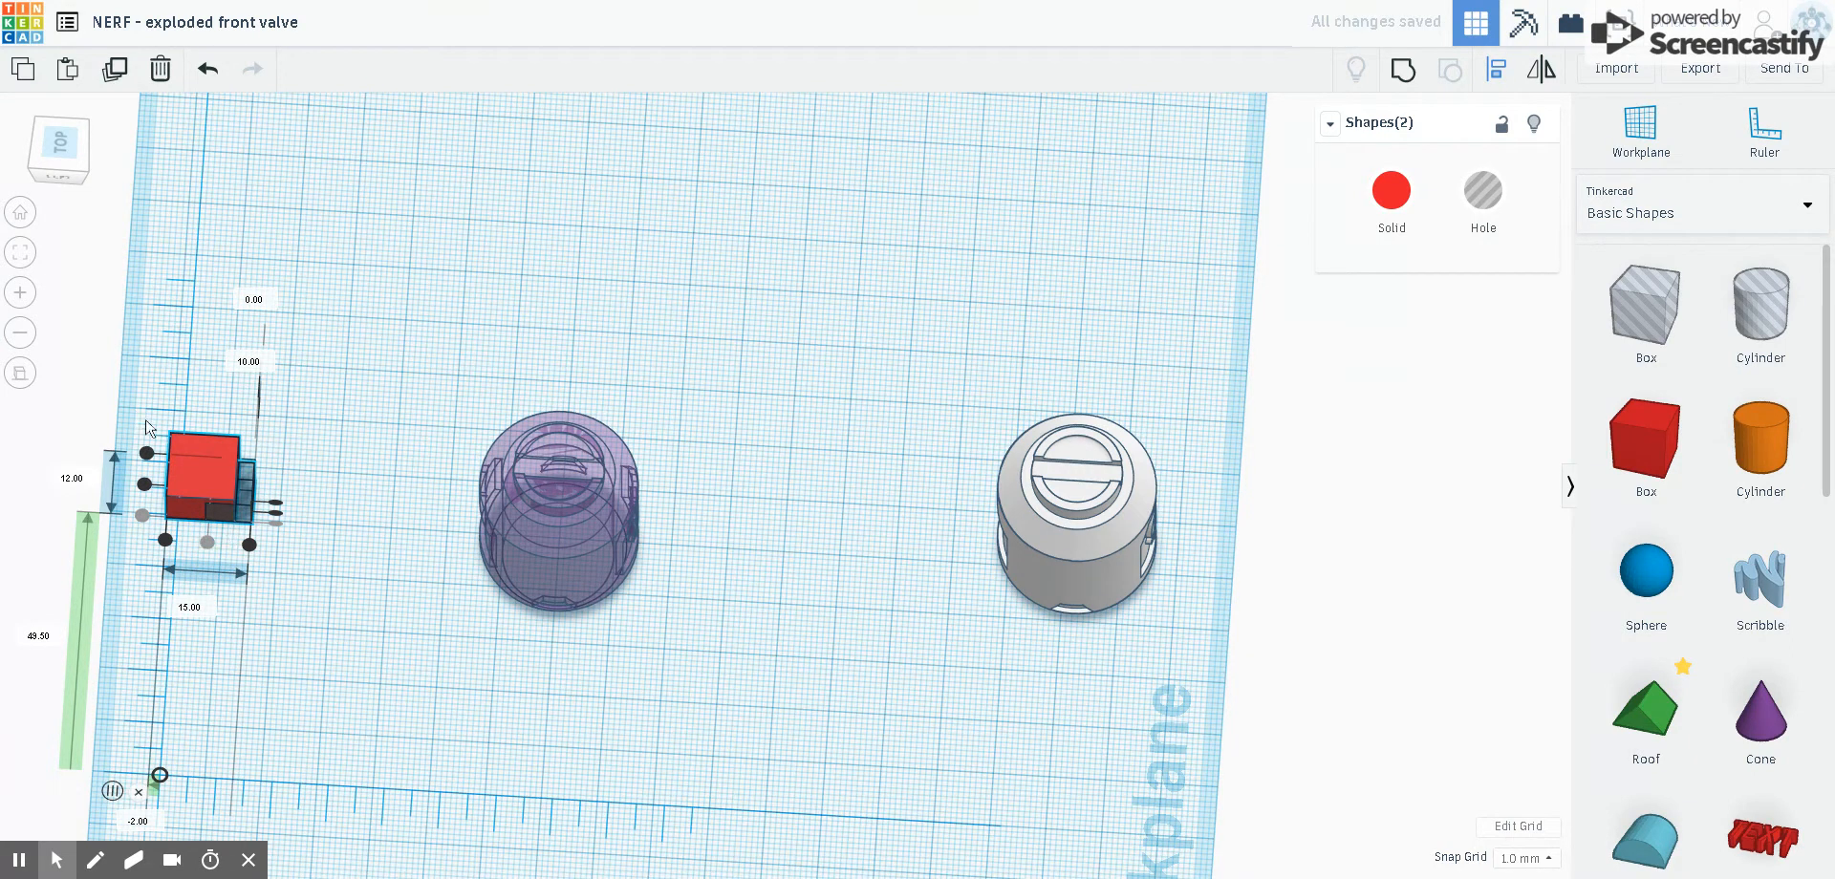
drag(204, 480, 299, 492)
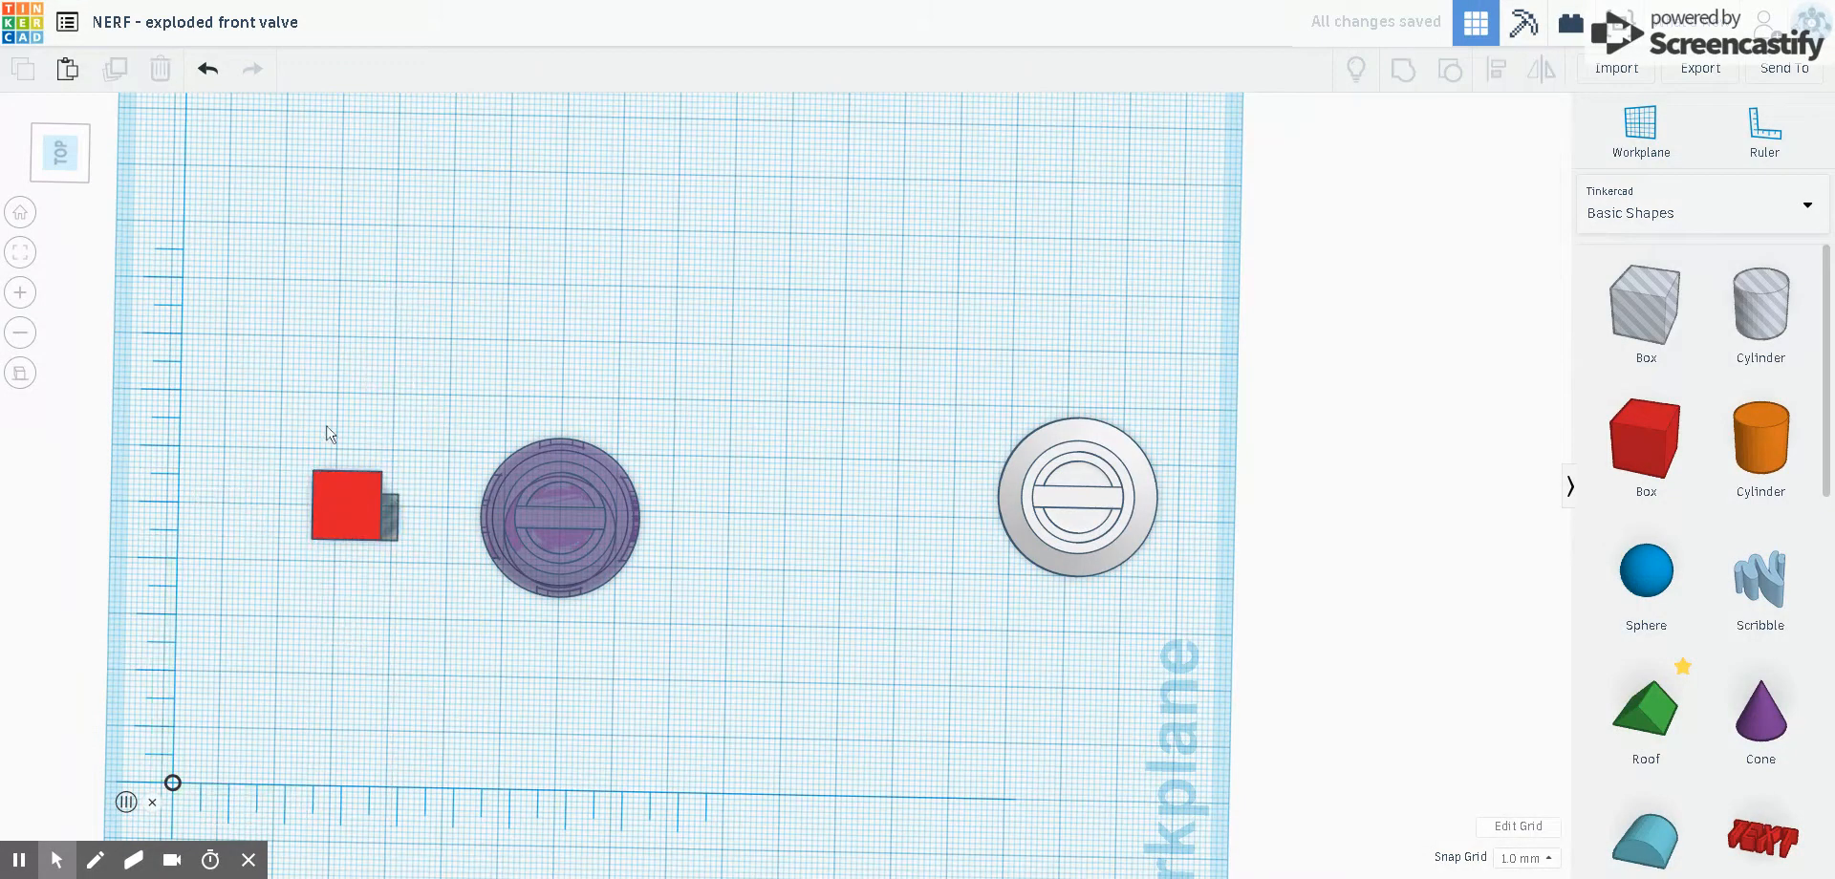
Drag the 12 mm red box into the centre of the transparent purple body.
click(353, 509)
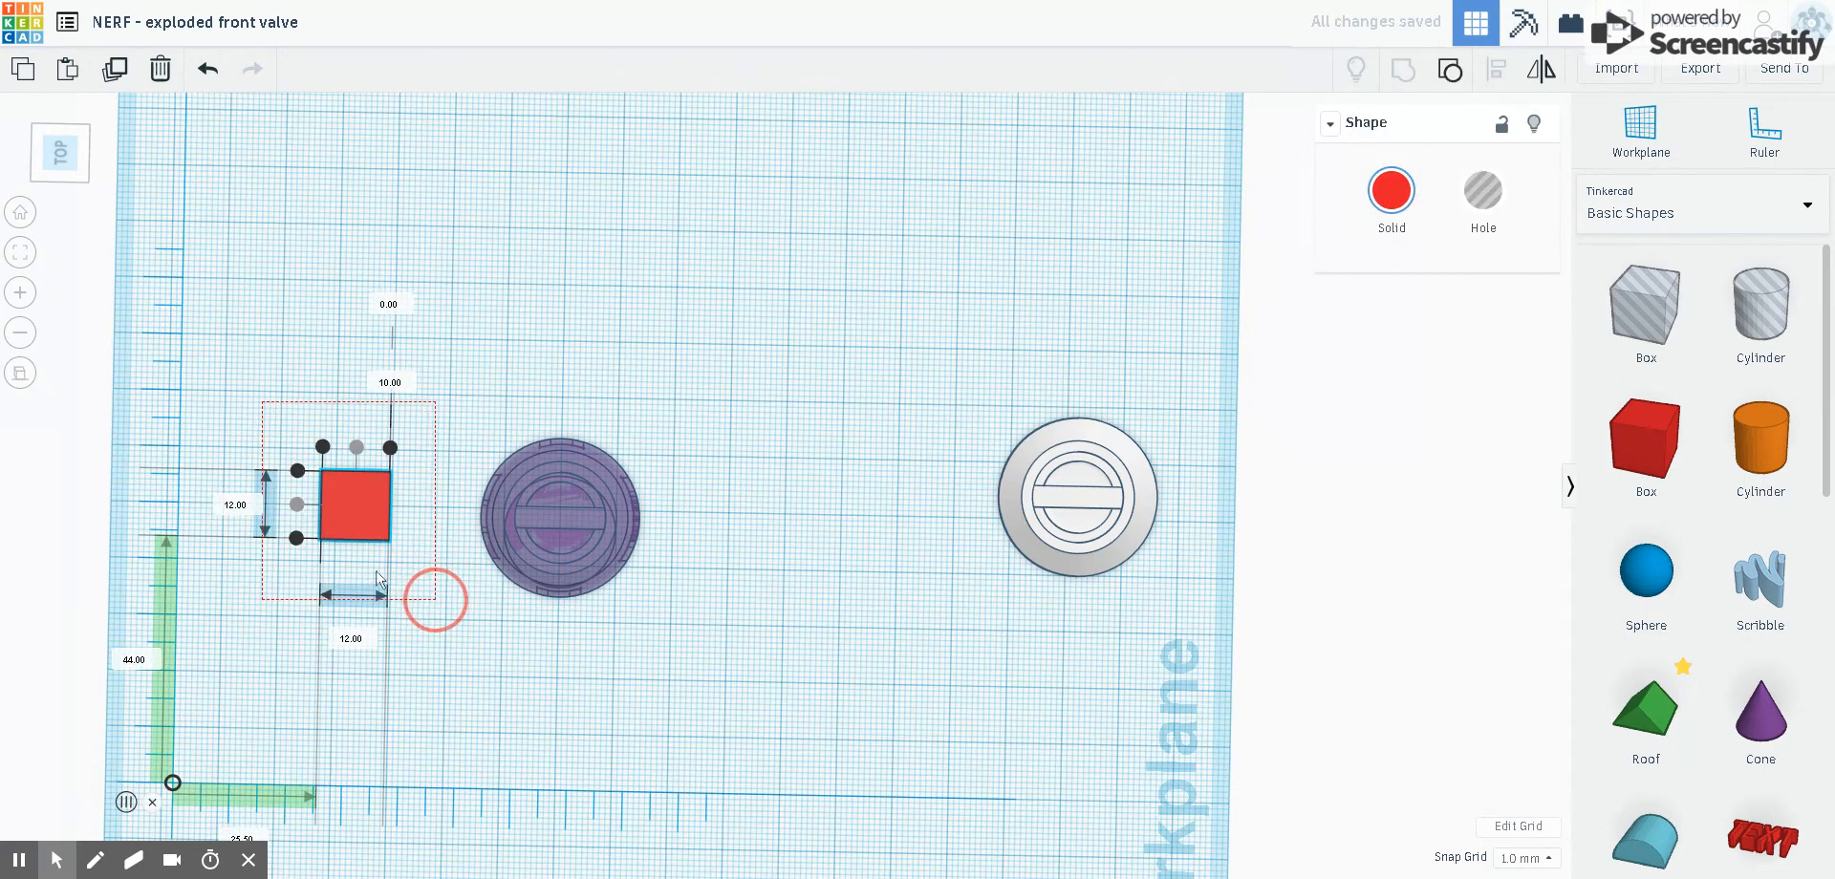
drag(351, 498, 558, 521)
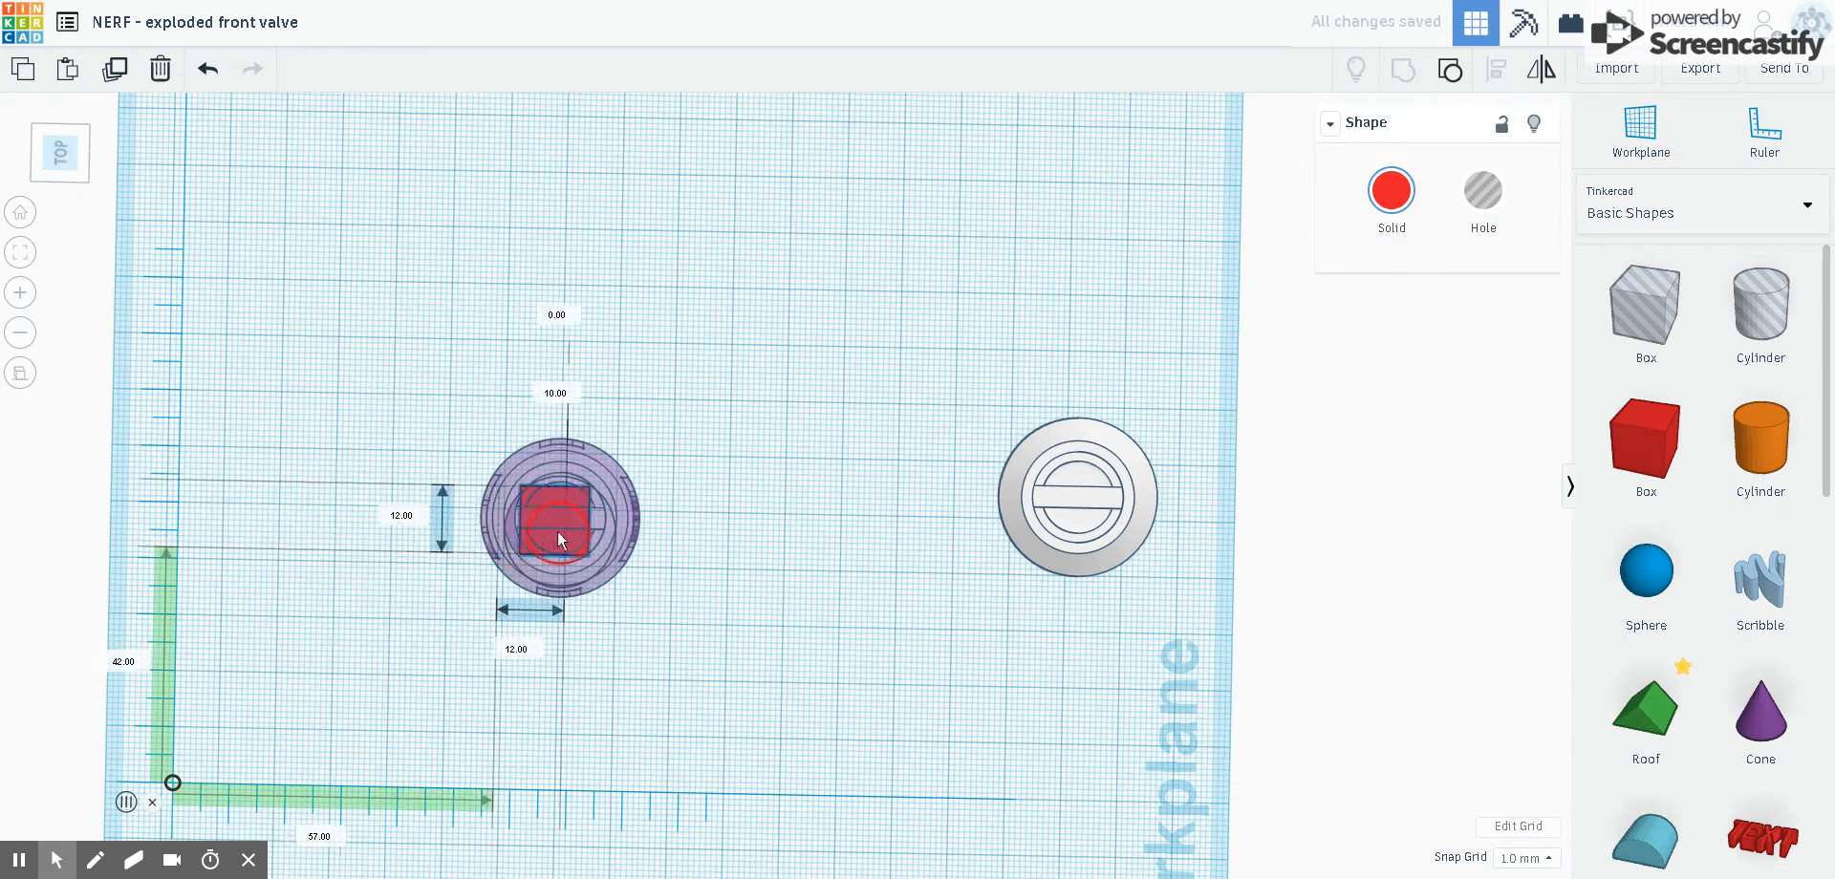
drag(559, 521, 559, 545)
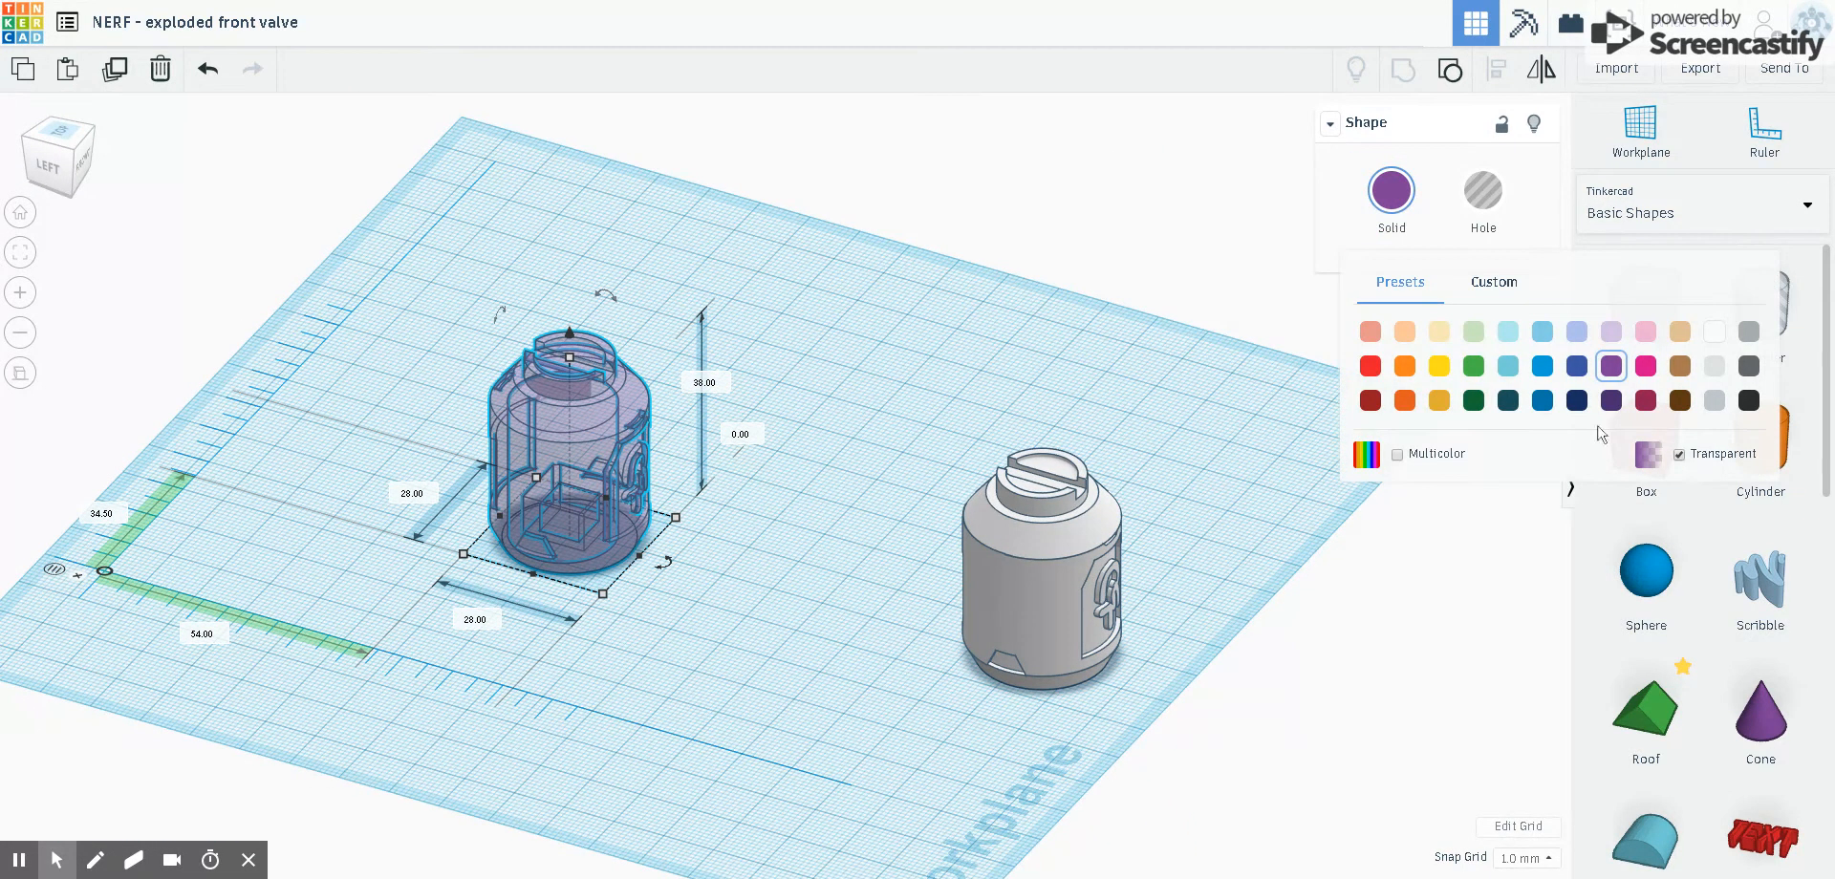
Turn off Transparent on the valve body and orbit to view it from above.
click(1679, 454)
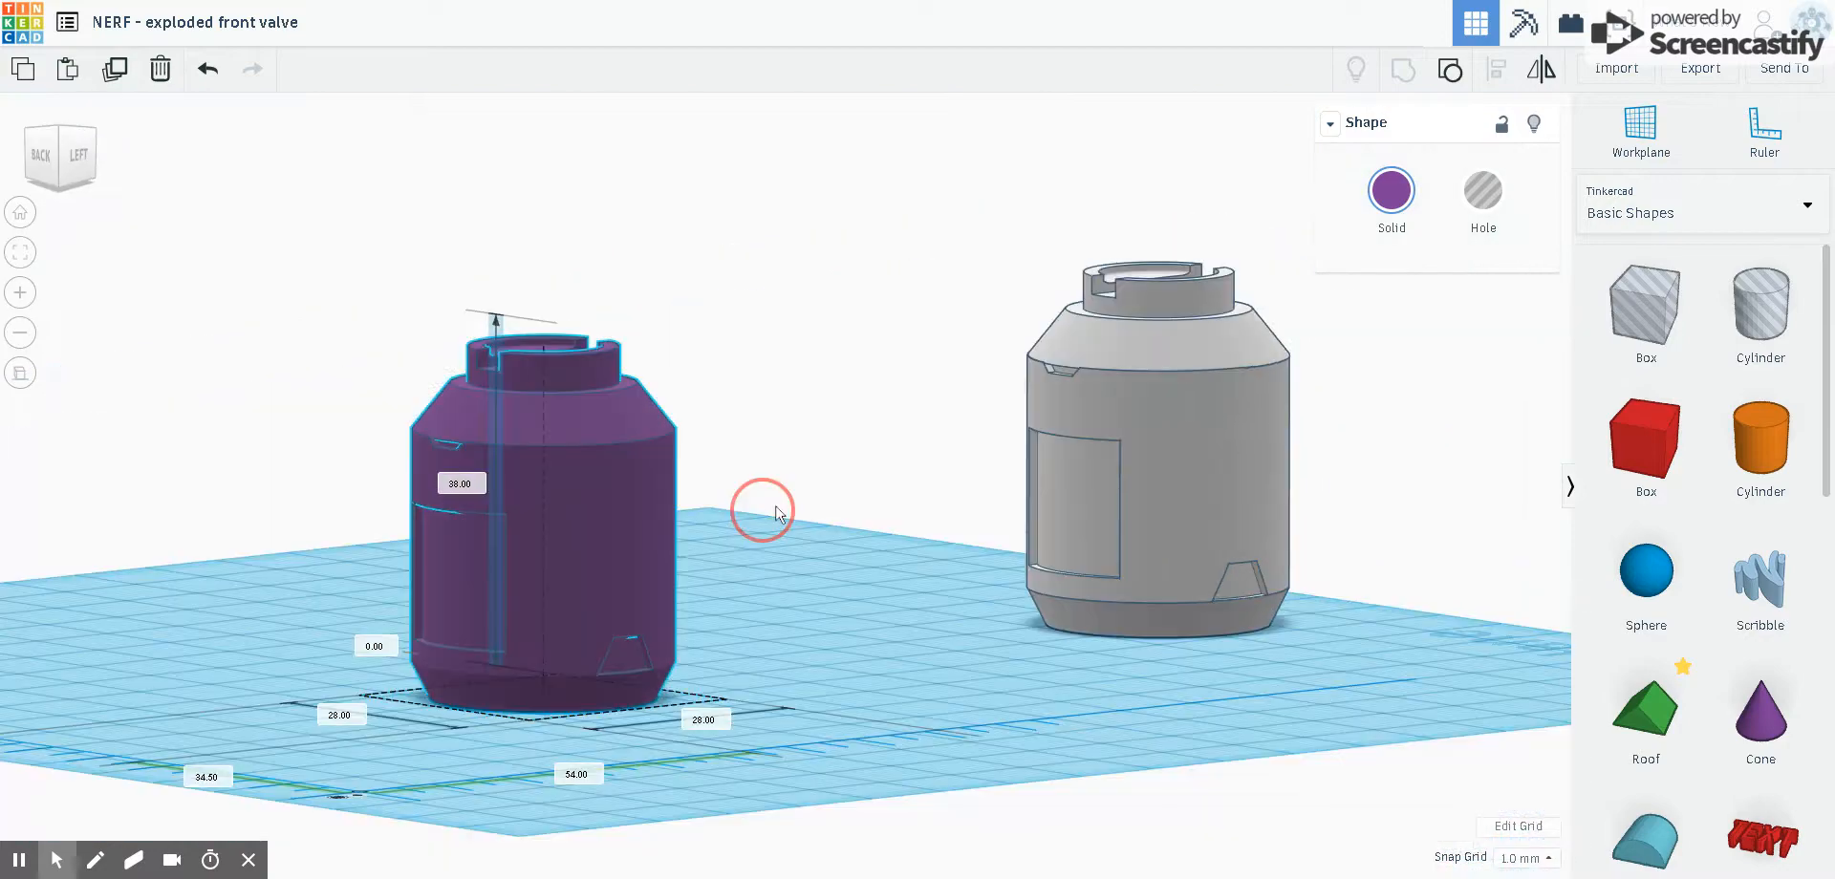
drag(761, 513, 527, 586)
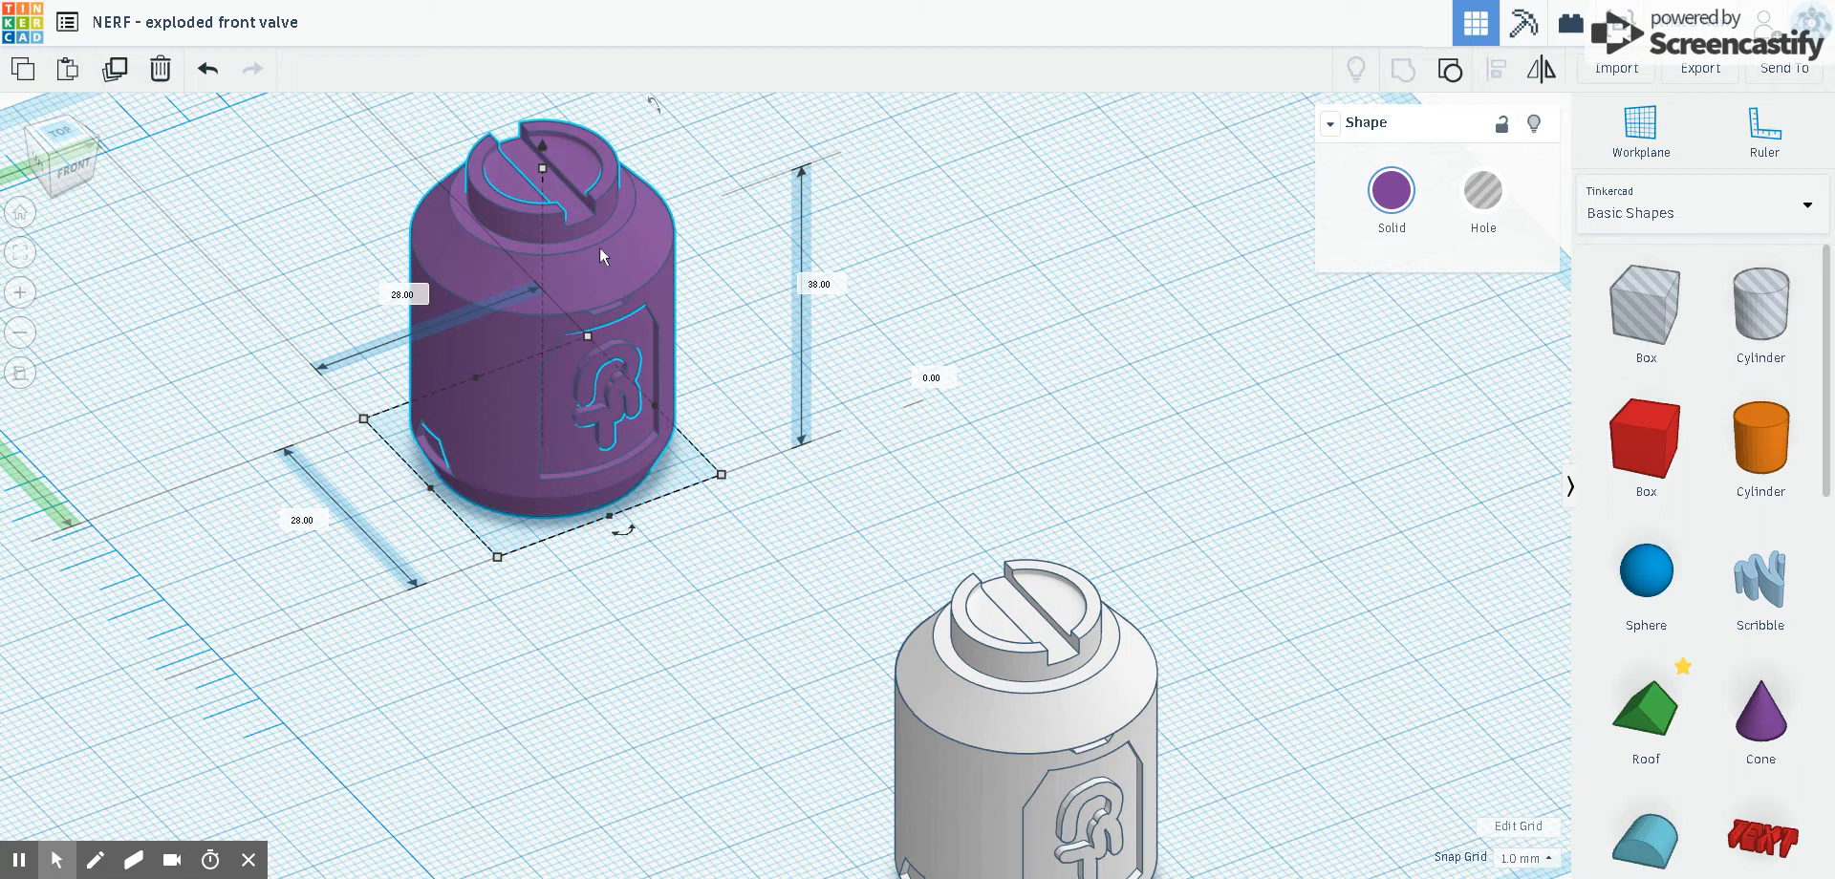
mouse_move(588, 262)
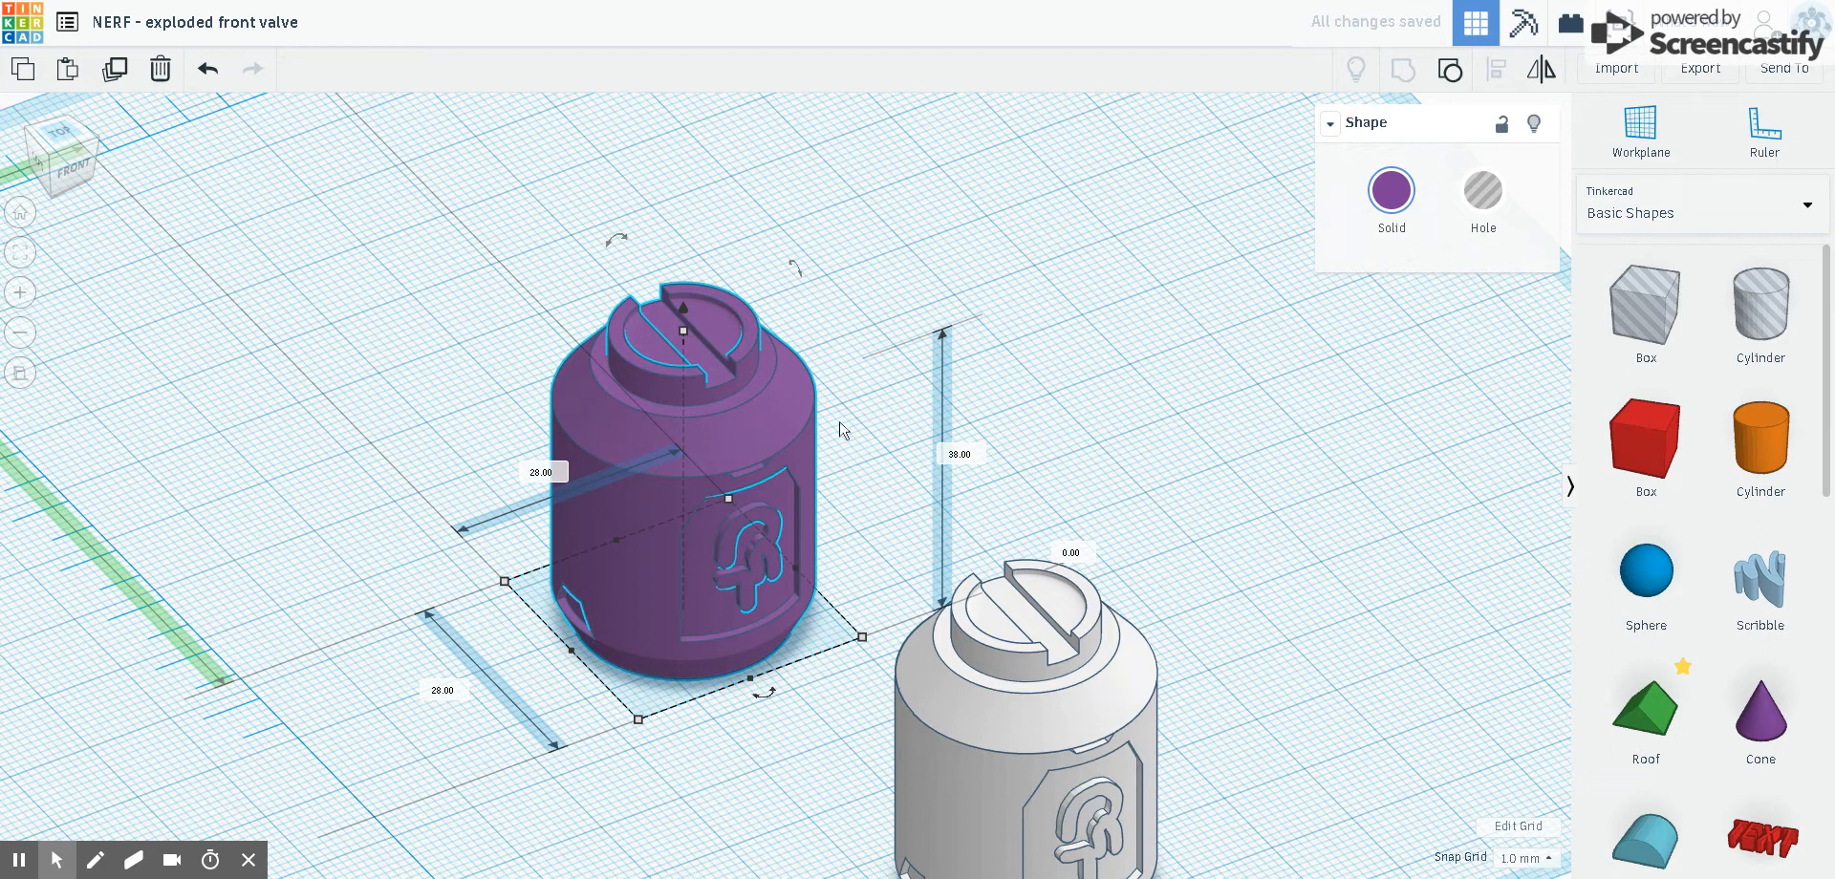
mouse_move(312, 751)
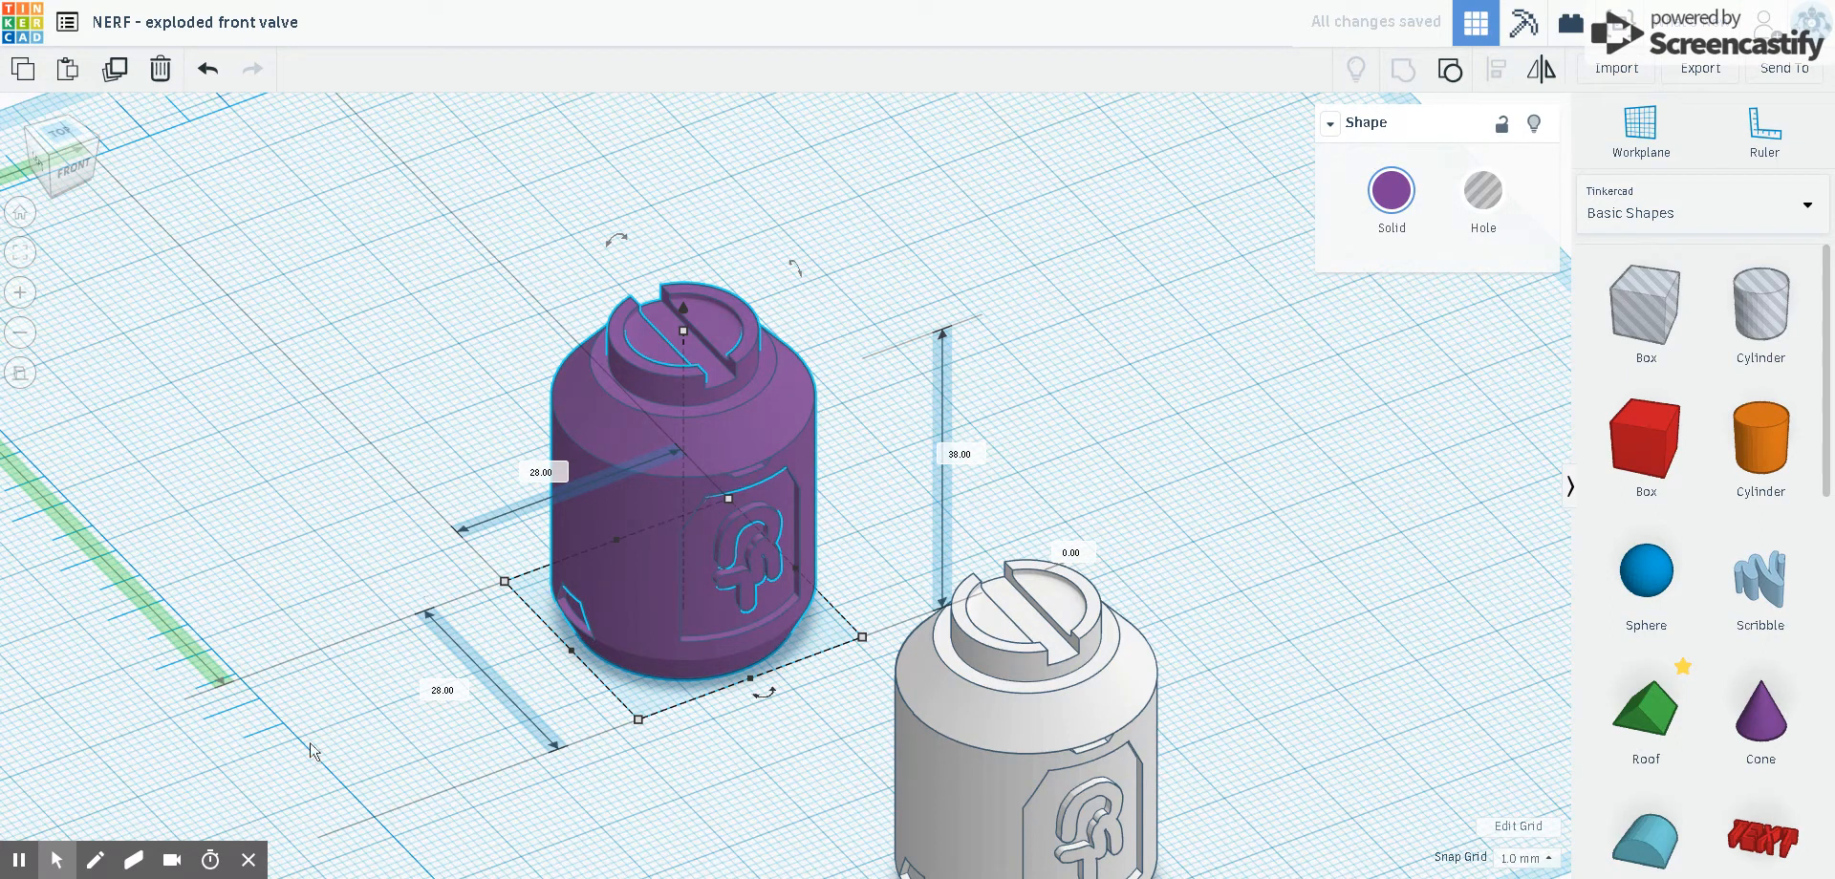